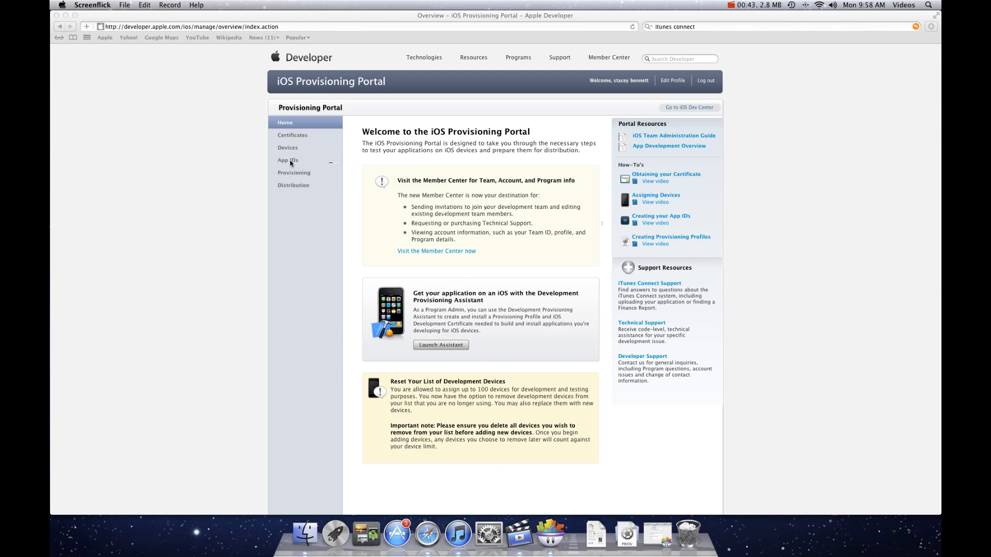
- View the App IDs page, glance at provisioning profiles, and return to App IDs
left_click(288, 160)
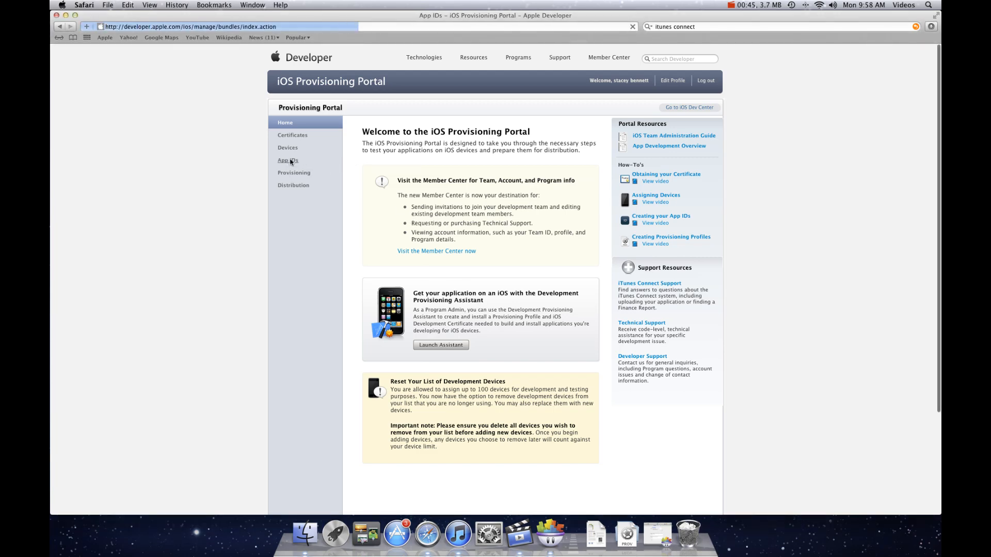
left_click(288, 160)
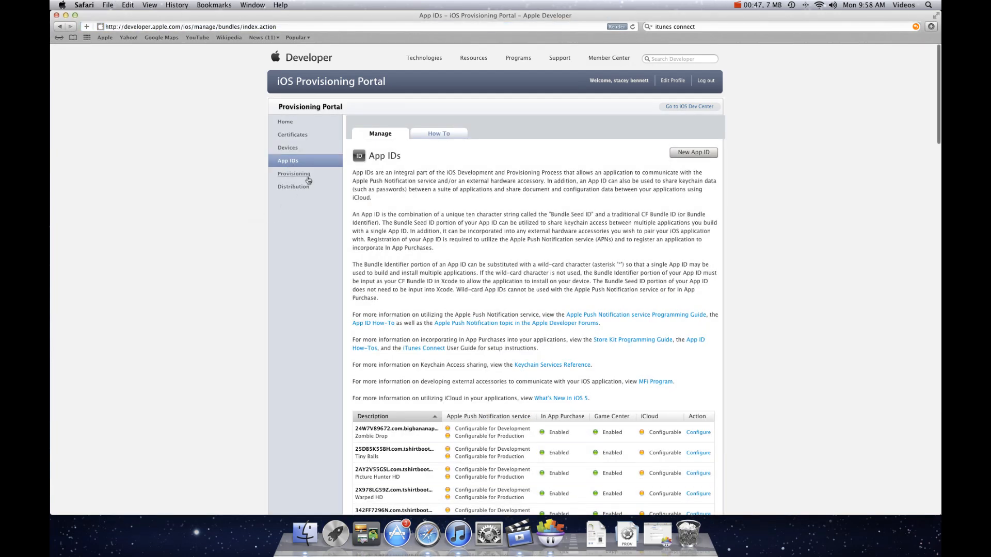
mouse_move(294, 162)
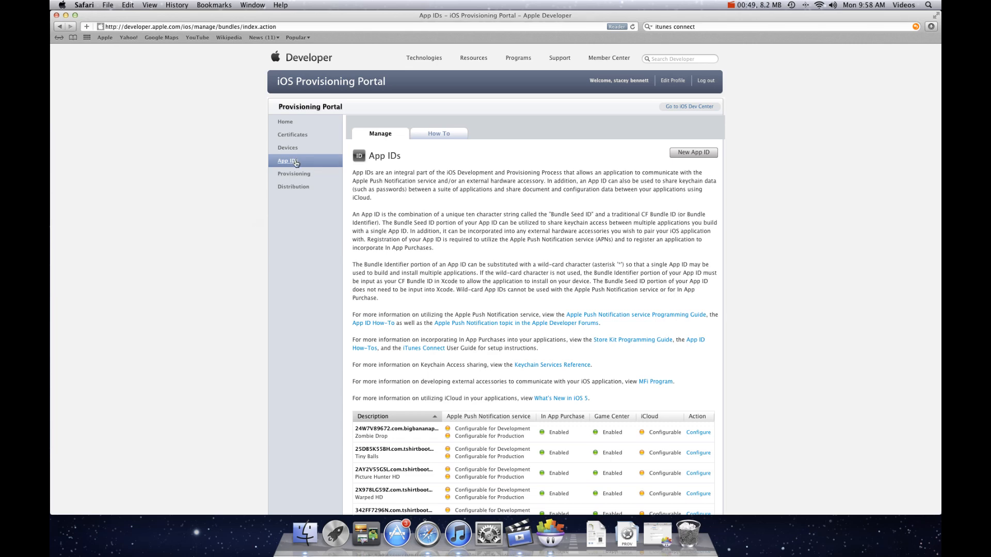
left_click(294, 173)
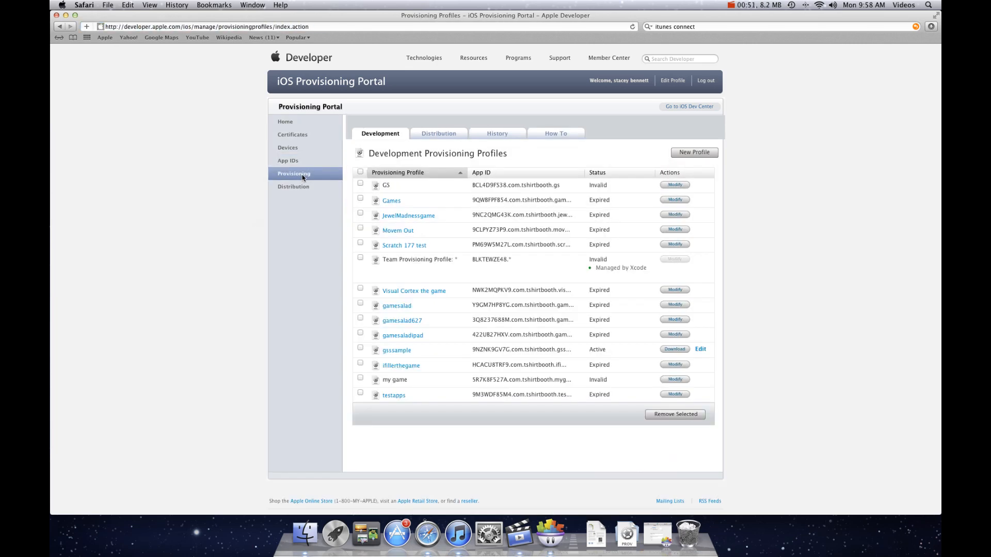
mouse_move(288, 161)
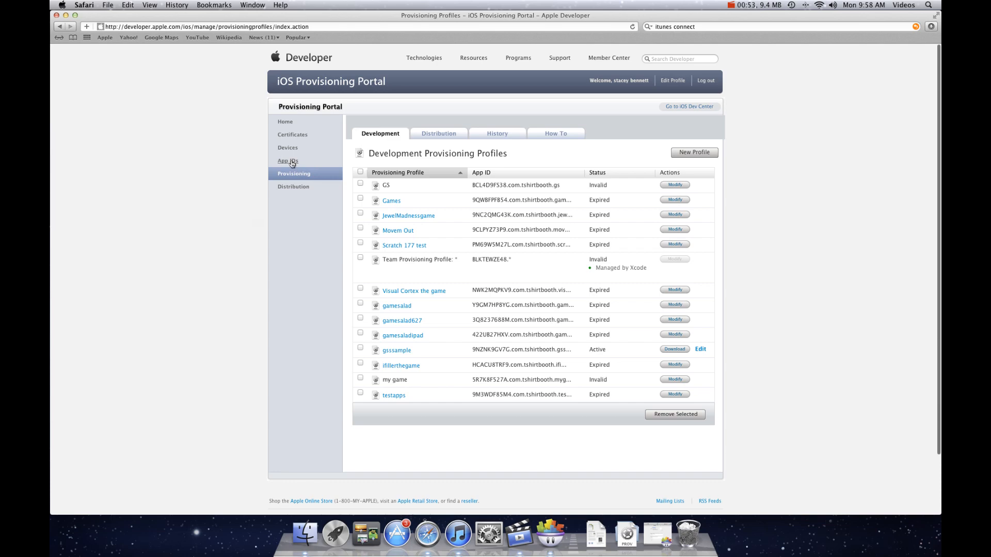
left_click(288, 161)
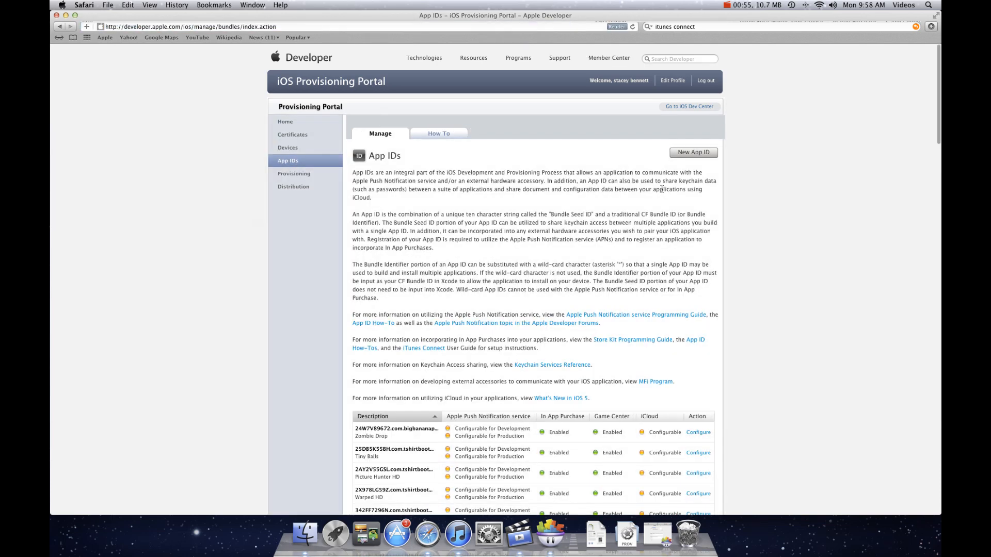
- Start a new App ID with description myadhoc and bundle identifier com.tshirtbooth.myadhoc
left_click(692, 153)
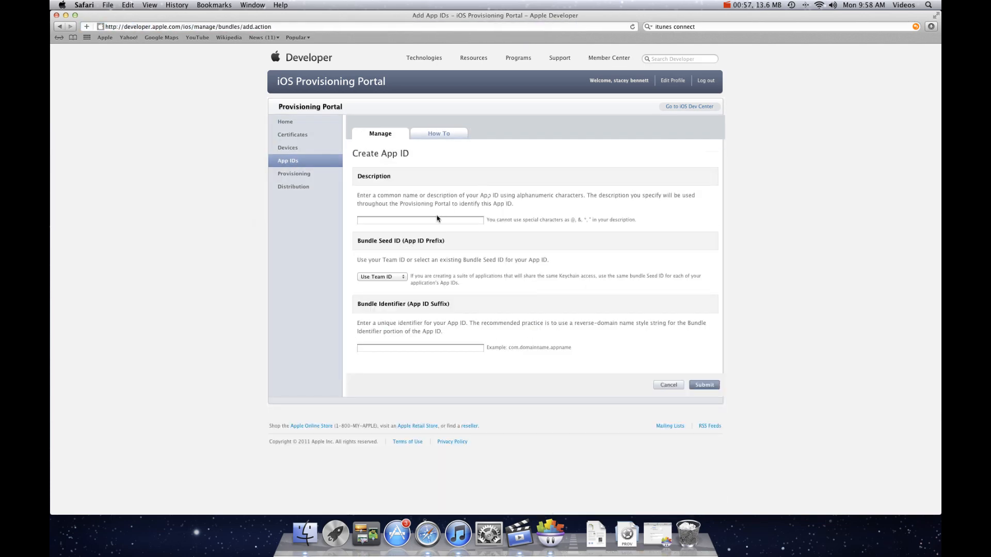
left_click(420, 219)
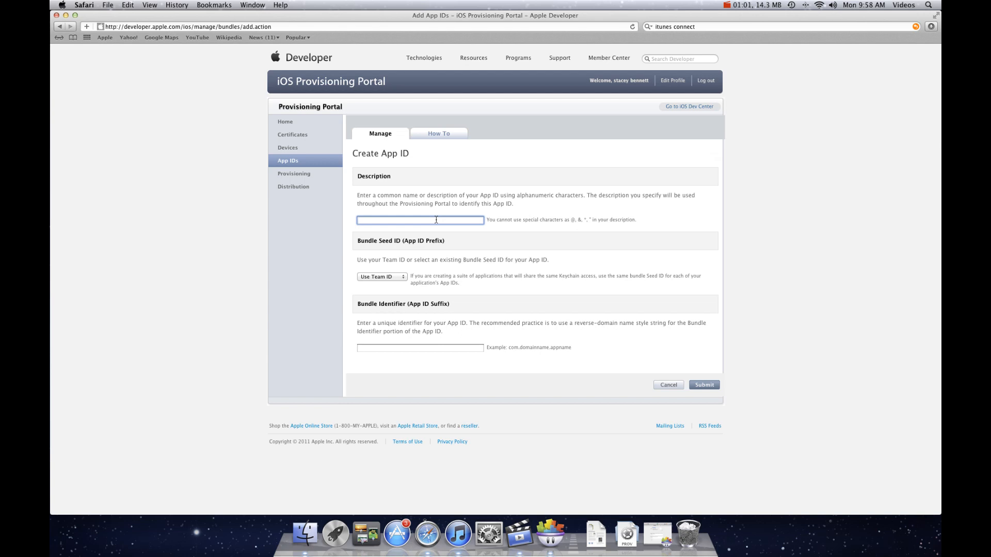
type("myadhoc")
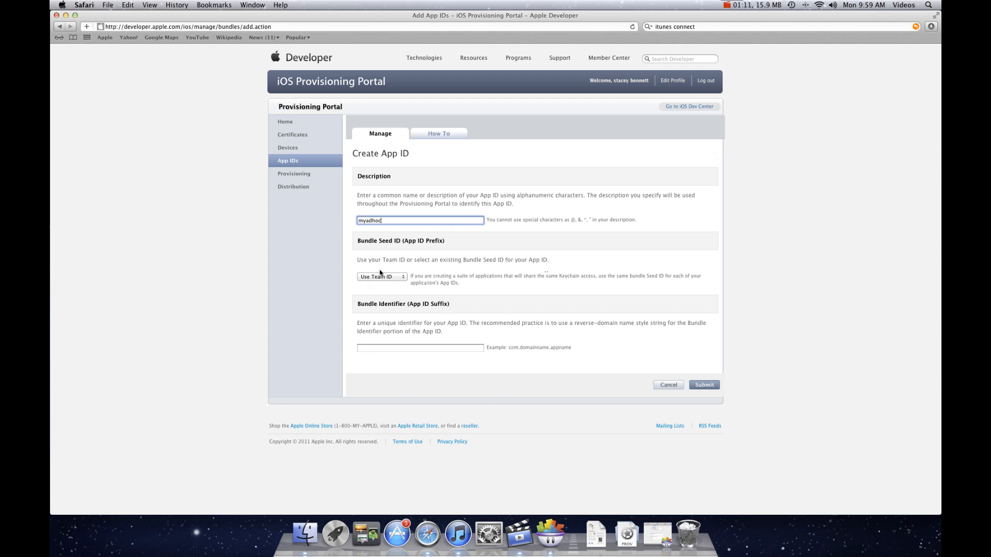
left_click(420, 348)
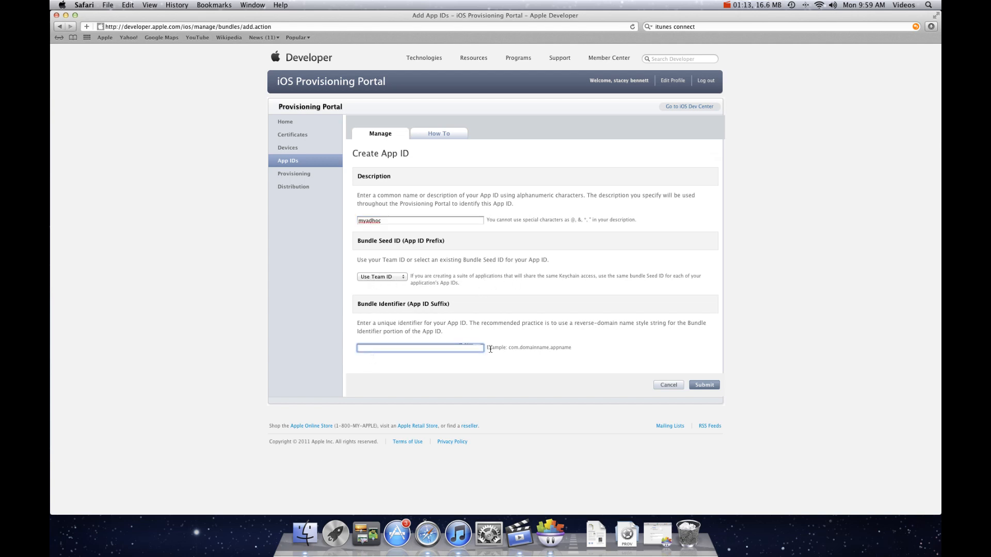
type("com.")
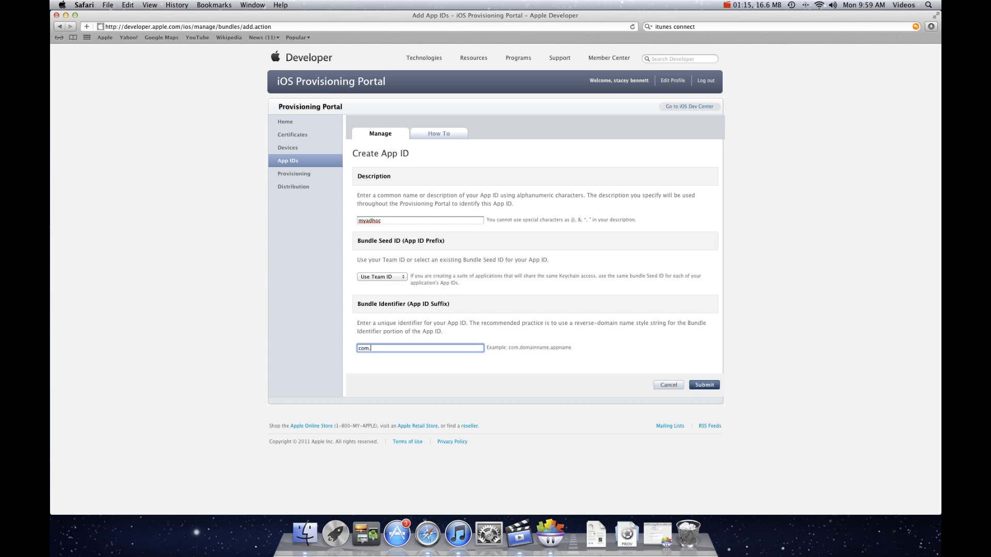
type("tshirtbooth.myad")
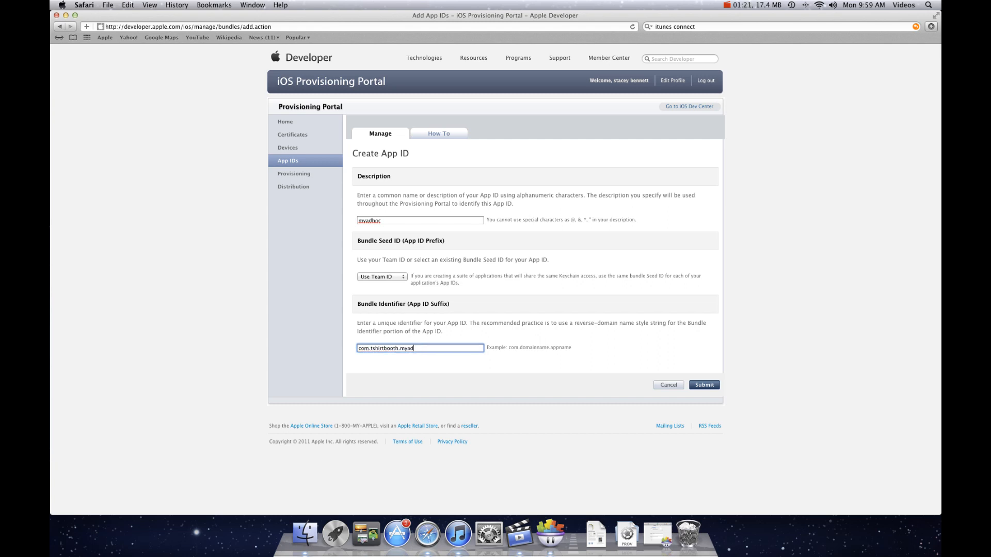
type("hoc")
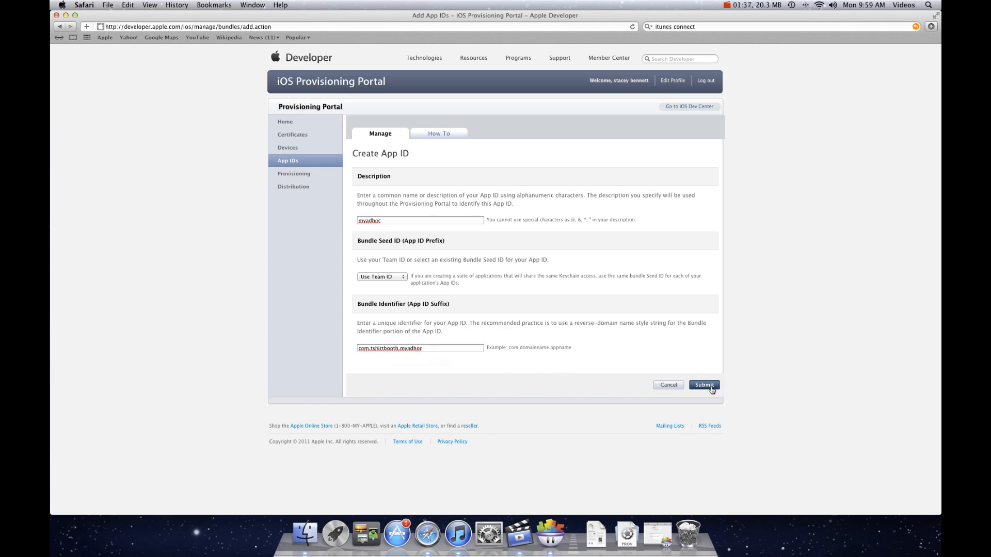
- Submit the myadhoc App ID and show the Distribution provisioning profiles list
left_click(703, 385)
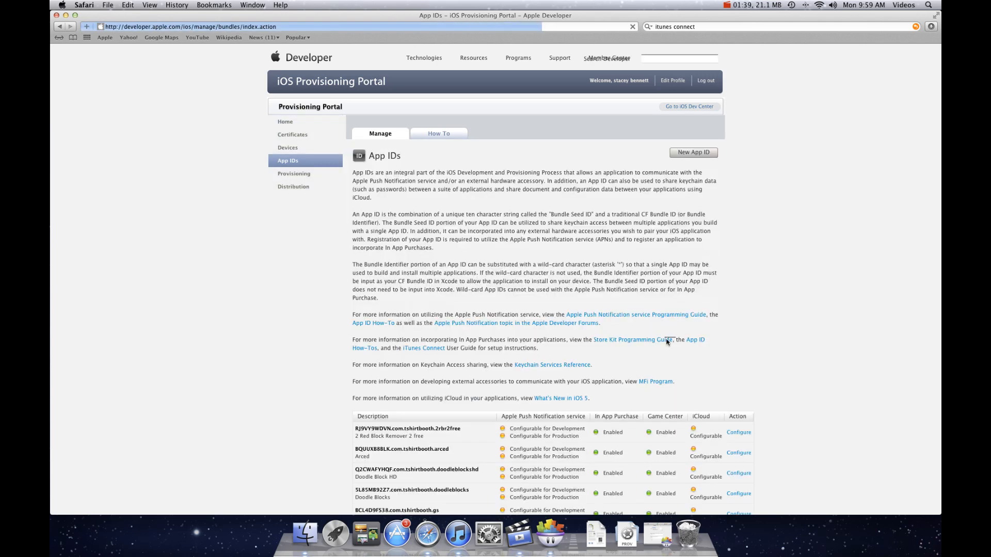
left_click(293, 173)
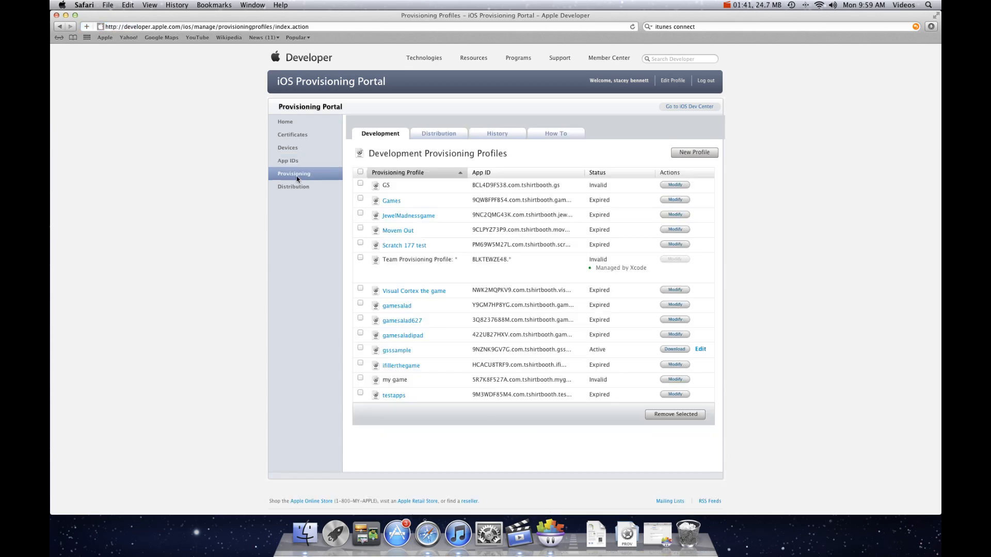
mouse_move(439, 133)
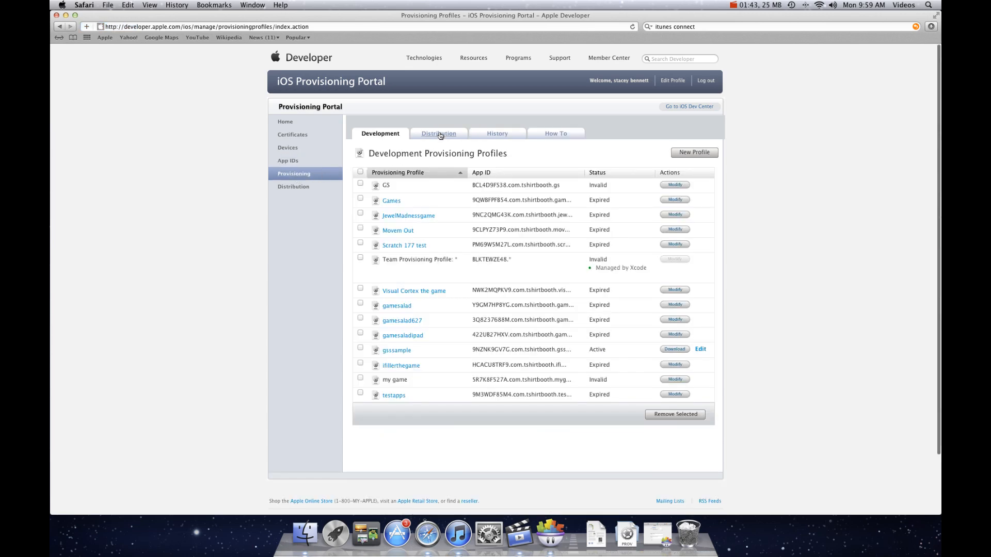
left_click(438, 133)
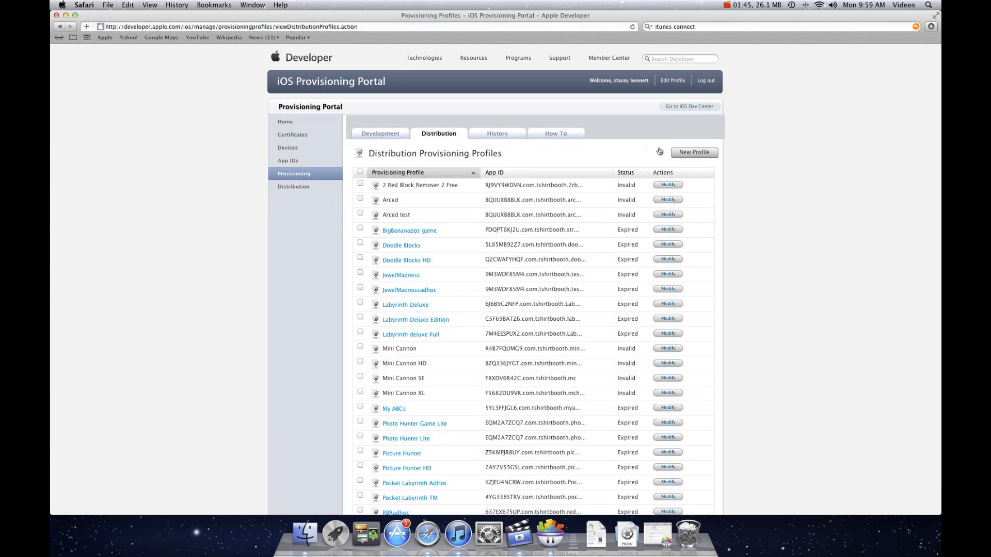
- Start a new Ad Hoc distribution profile named myadhoc
left_click(693, 152)
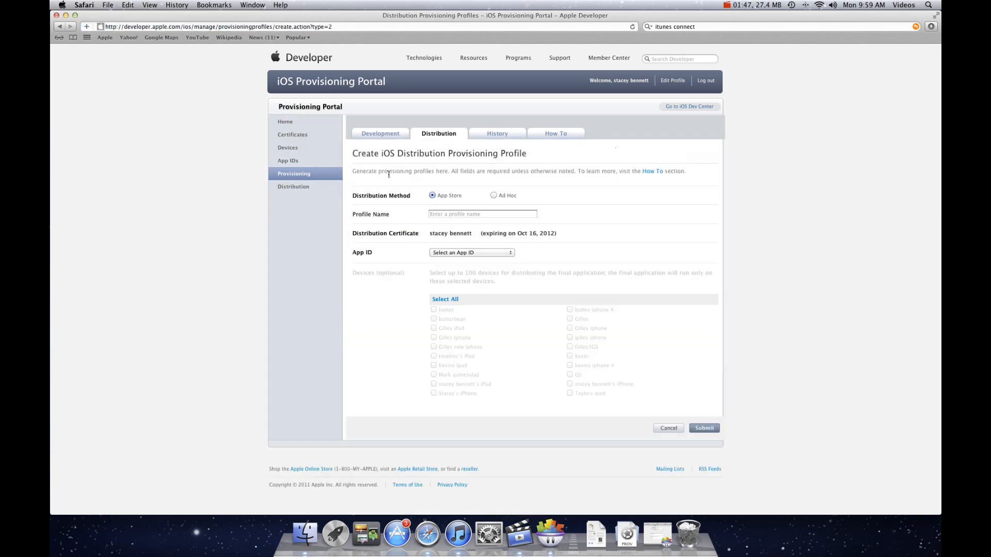
mouse_move(458, 202)
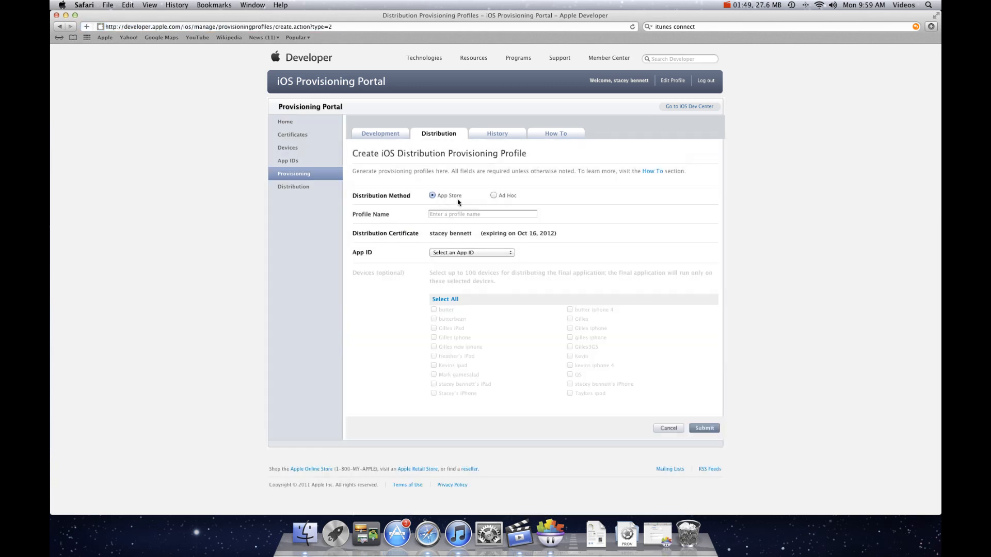
mouse_move(493, 199)
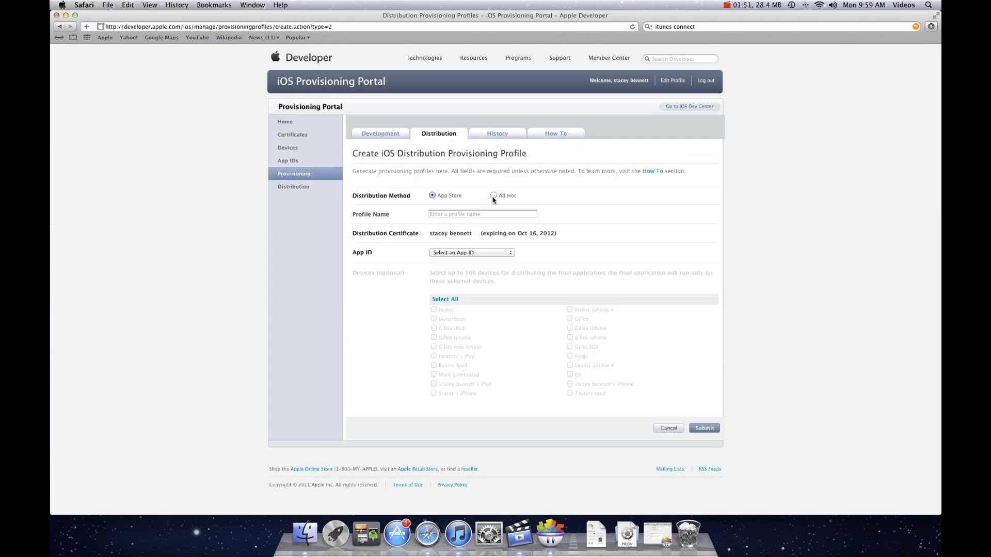
left_click(493, 197)
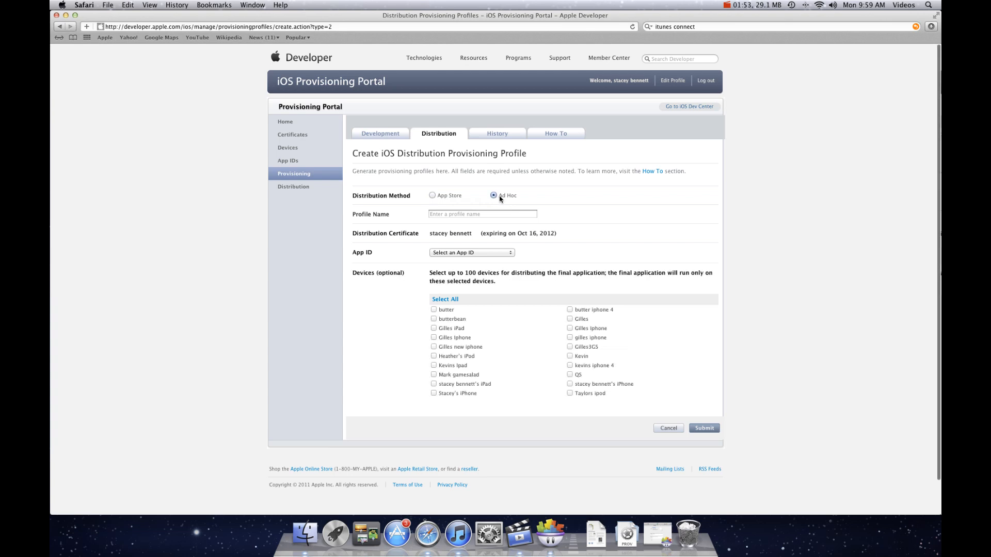
mouse_move(392, 321)
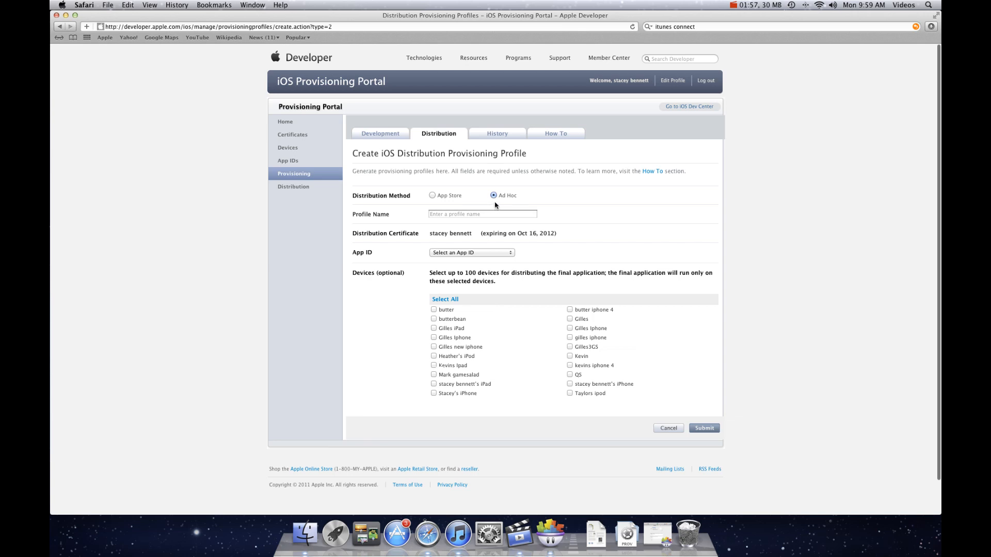
left_click(482, 213)
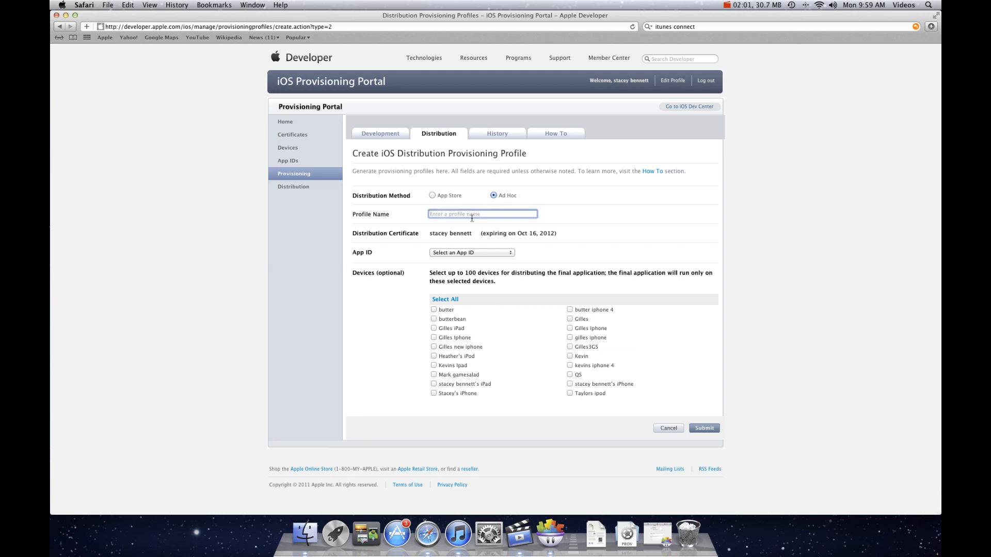
type("my cool game")
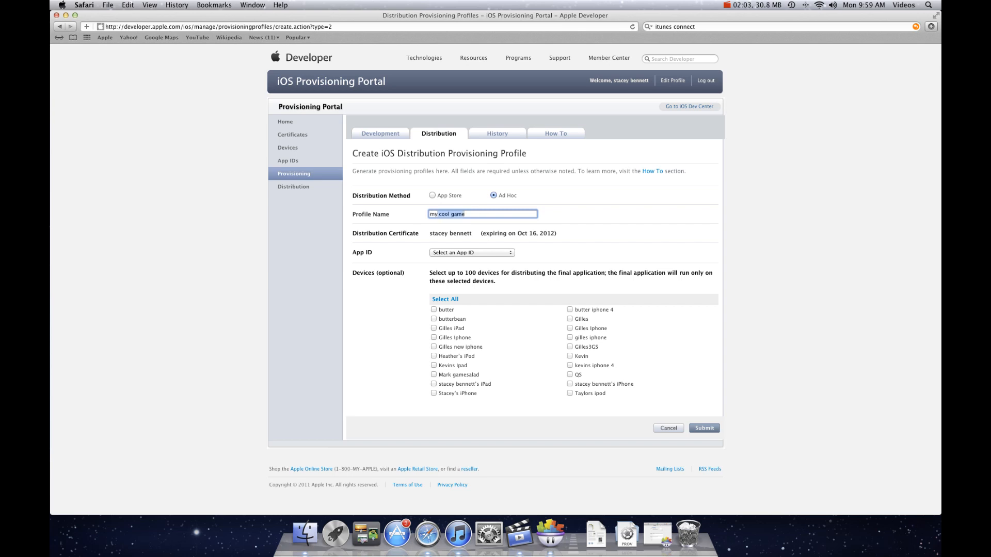
type("myad")
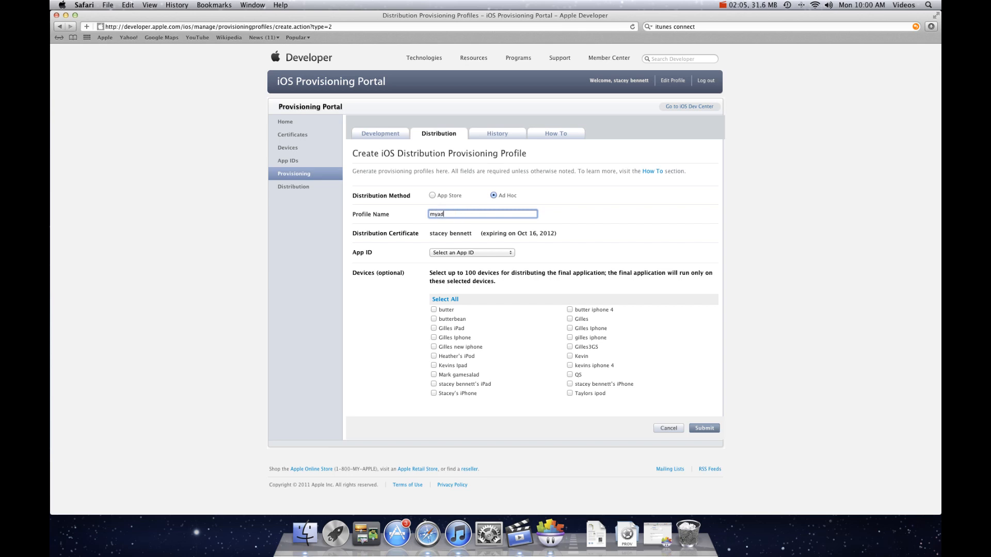
type("hoc")
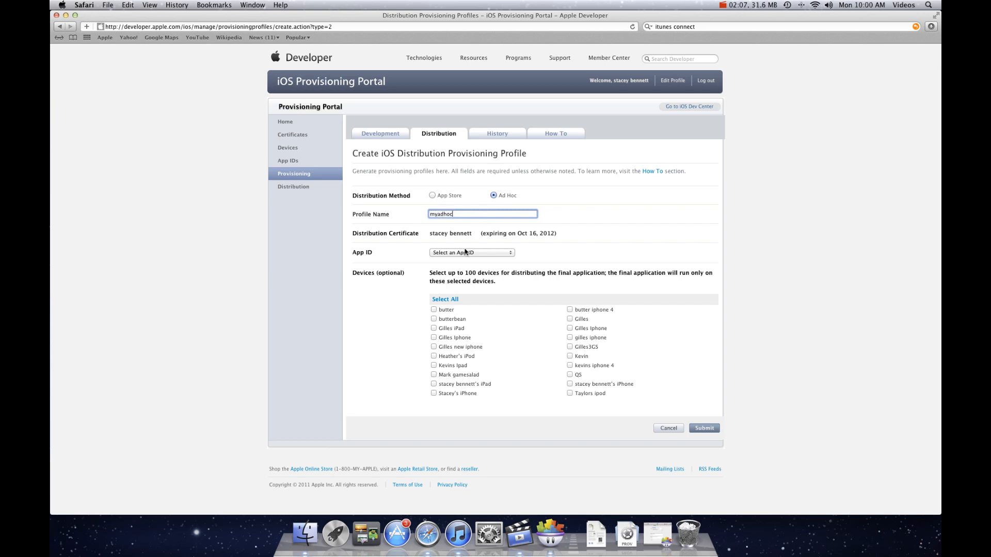
- Assign App ID myadhoc with all devices and submit the profile
left_click(471, 252)
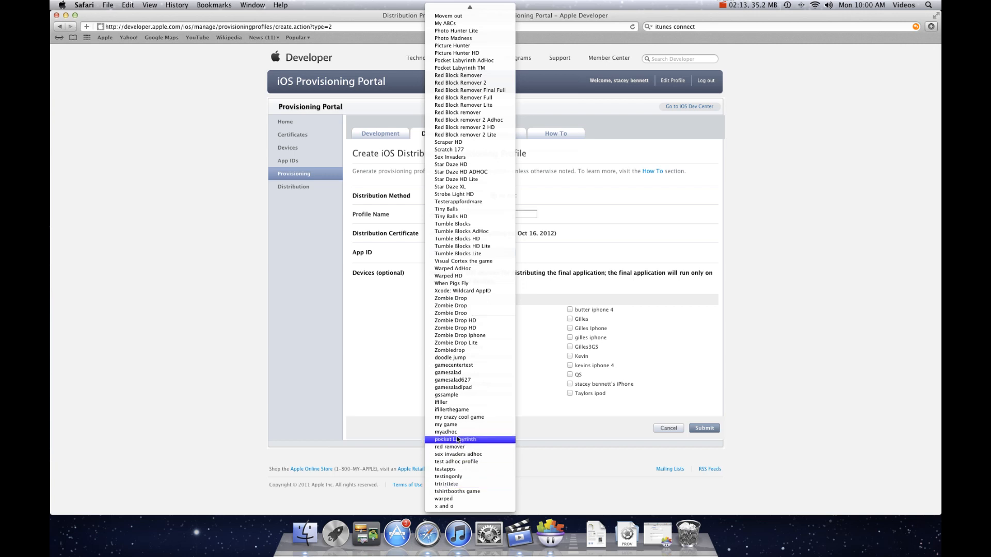
left_click(443, 433)
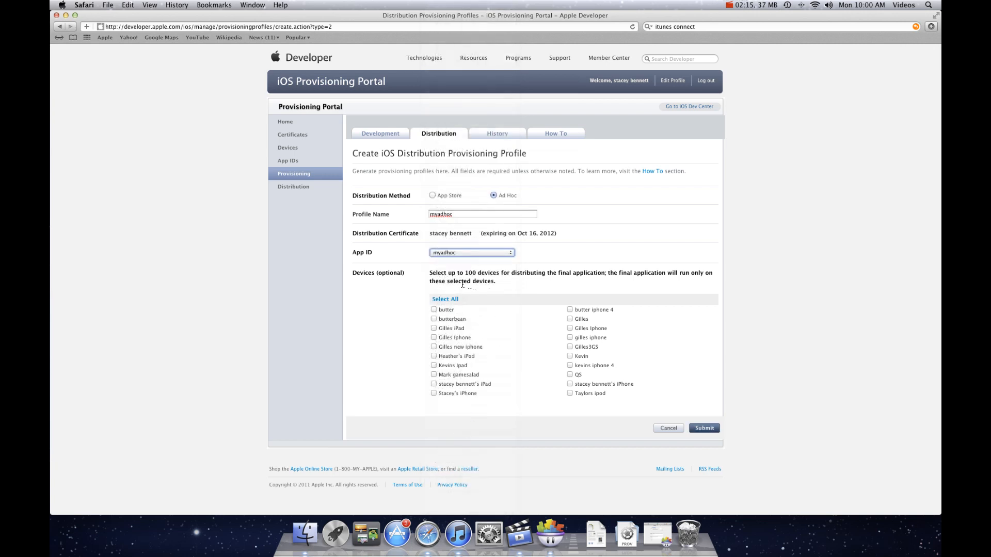
left_click(445, 300)
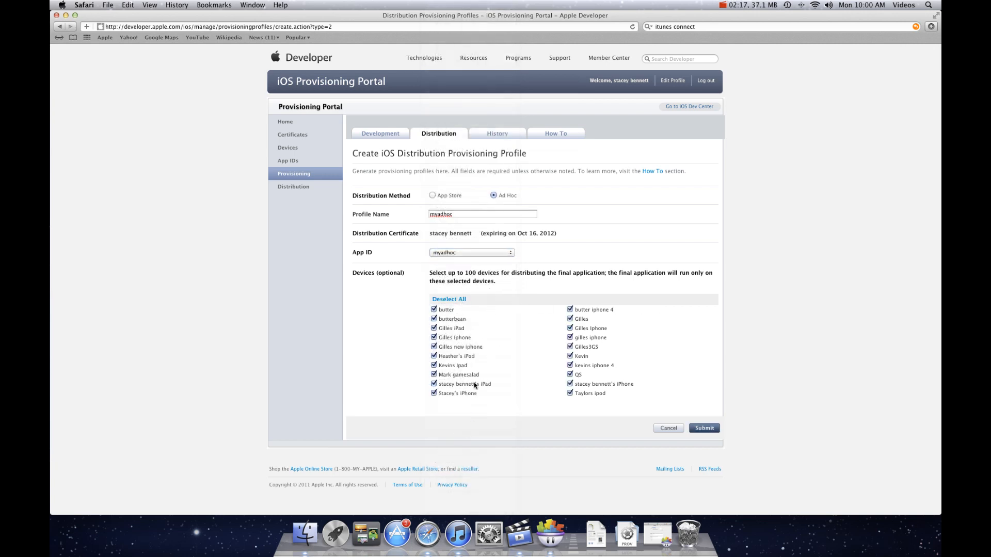
left_click(702, 427)
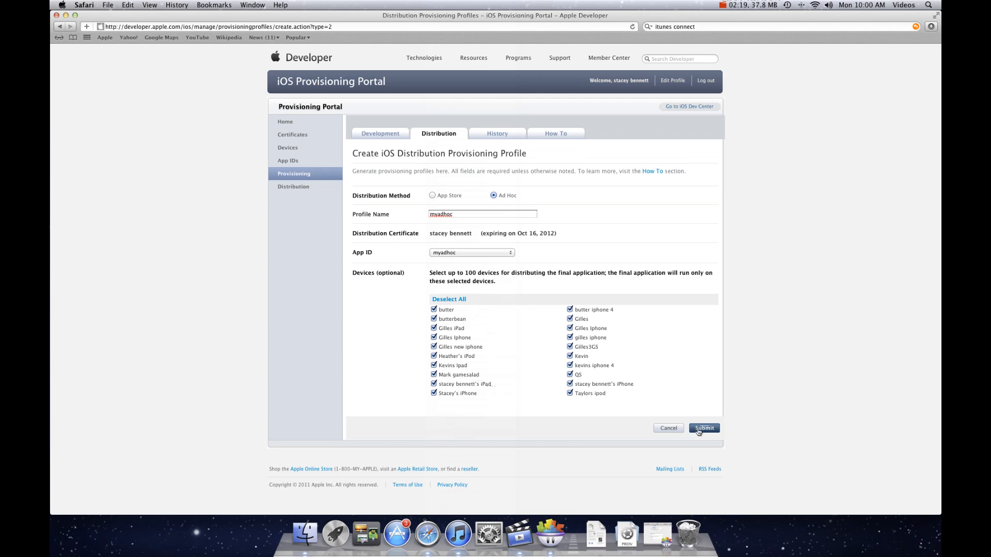
left_click(703, 427)
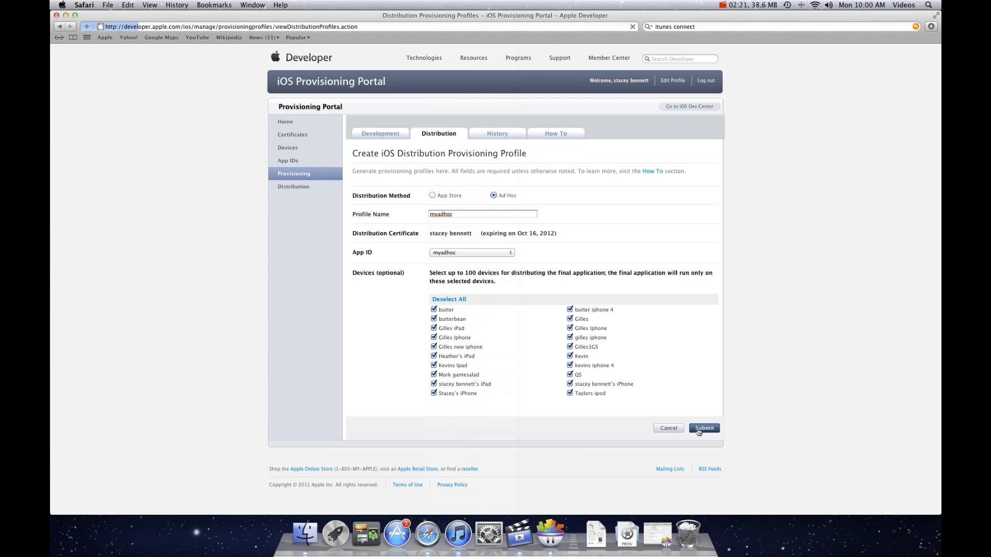
left_click(704, 427)
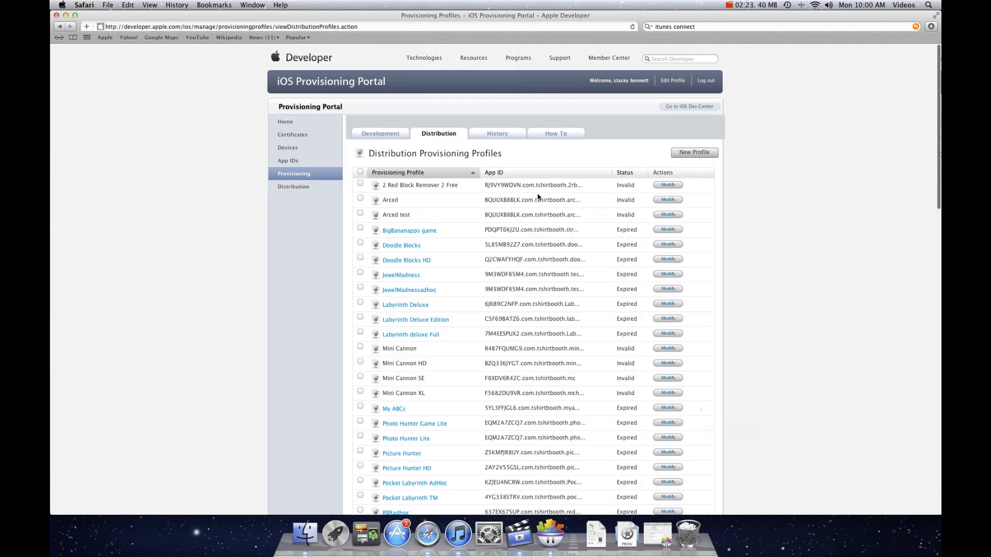
- Wait for the myadhoc profile to become Active and download it
scroll("down", 3)
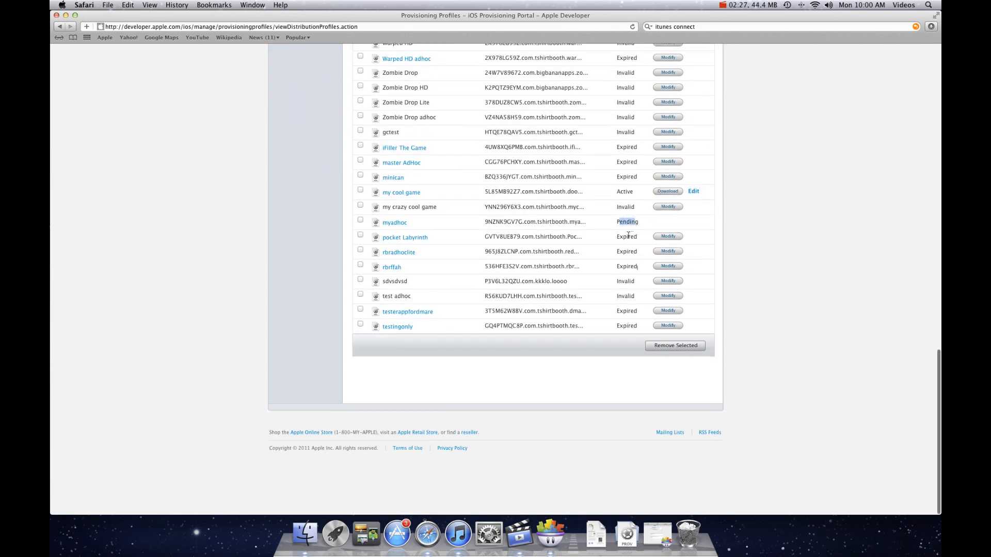
scroll("up", 3)
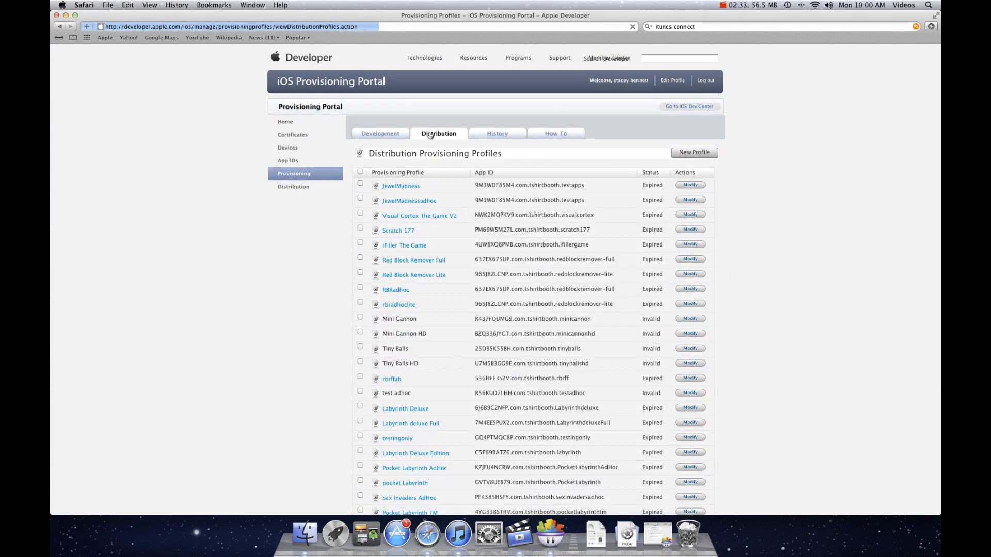
scroll("down", 3)
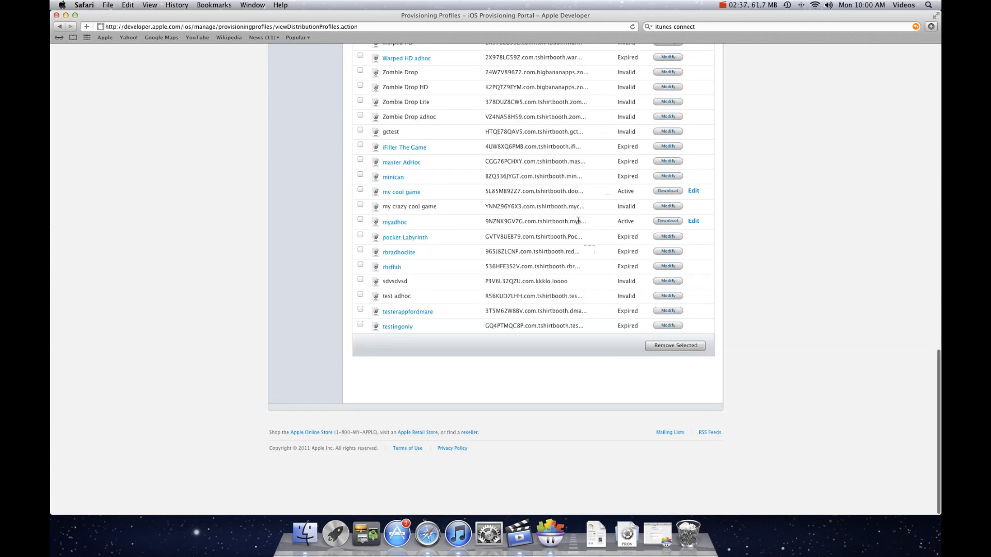
left_click(667, 221)
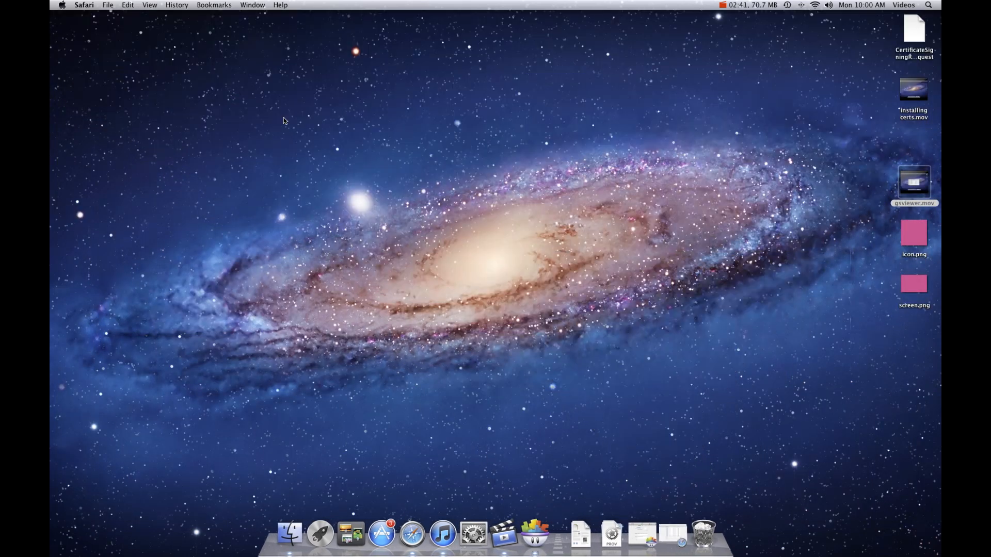
mouse_move(668, 536)
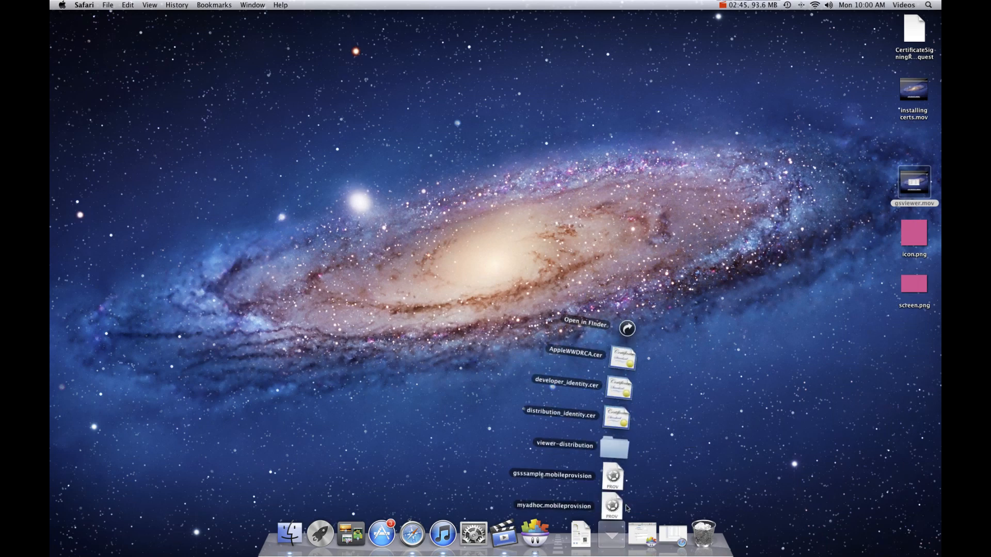
- Show the Downloads folder in Finder and select myadhoc.mobileprovision
left_click(585, 324)
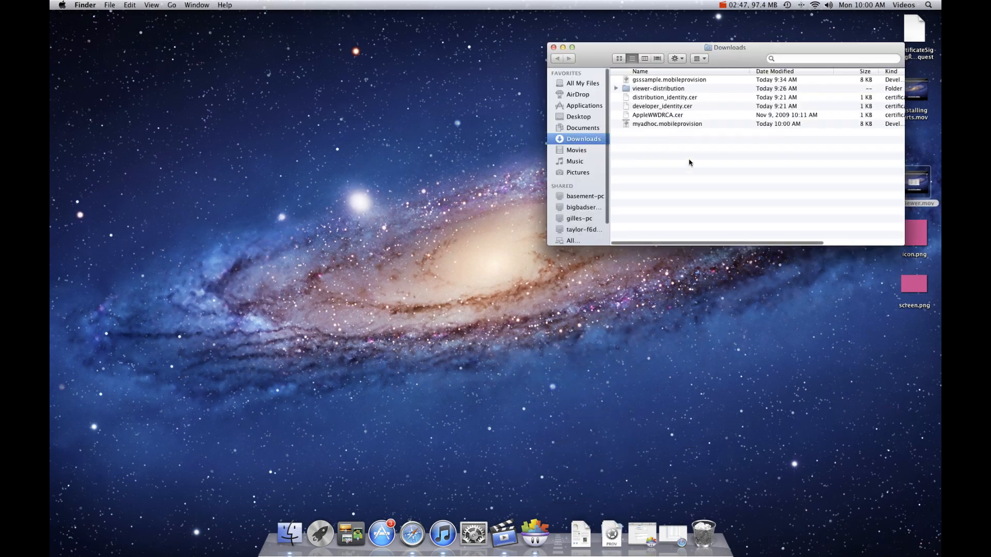
left_click(667, 123)
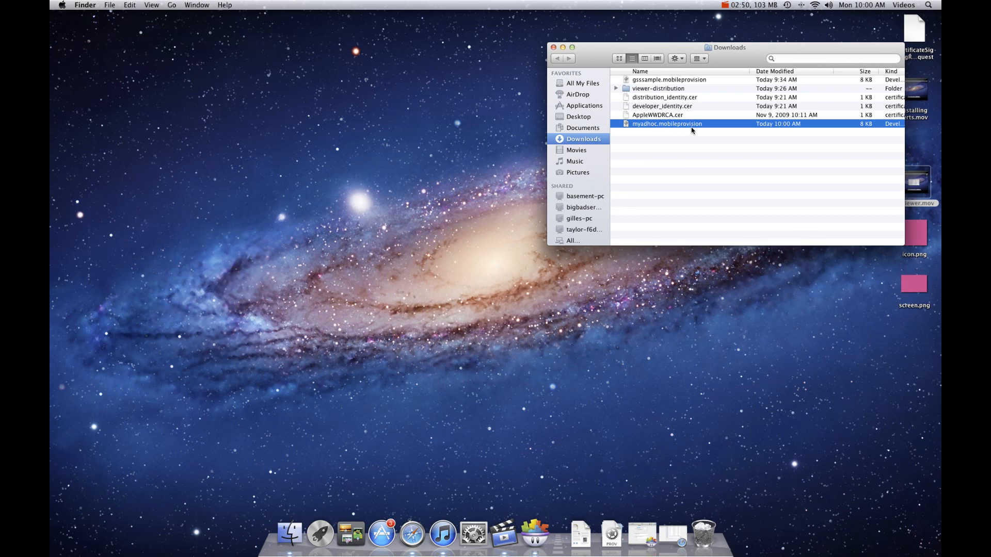
mouse_move(682, 154)
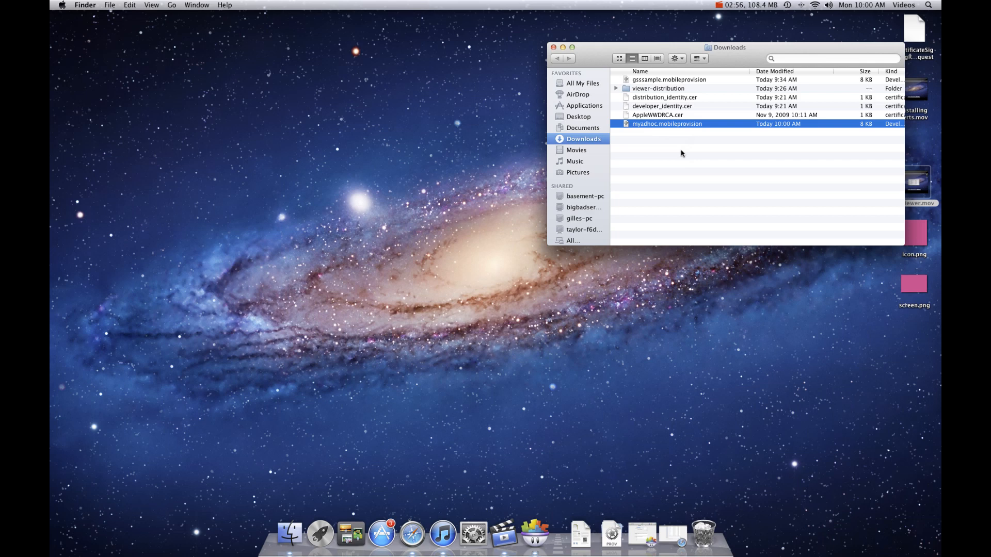
mouse_move(667, 126)
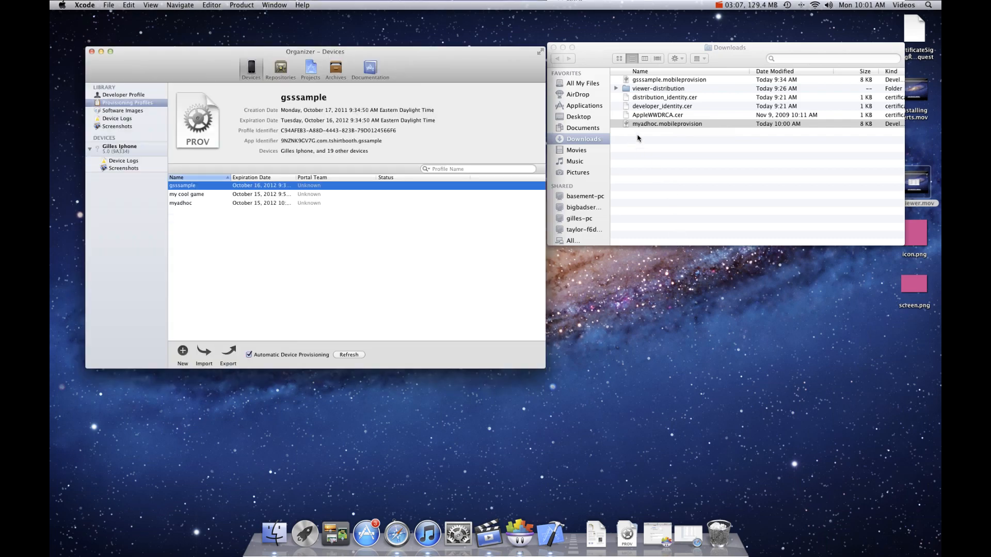
- Expand the connected iPhone in Xcode Organizer and show installed provisioning profiles including myadhoc
left_click(91, 146)
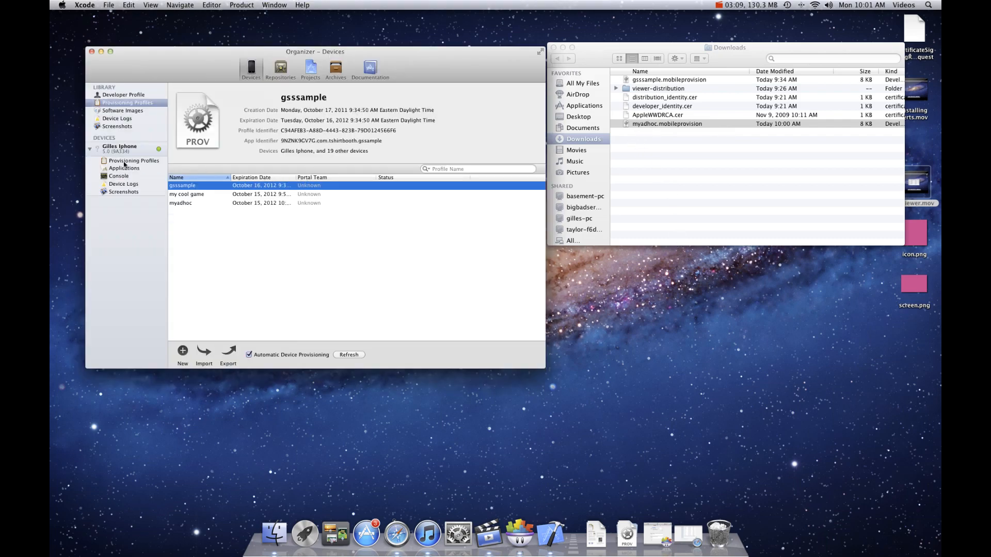
left_click(119, 147)
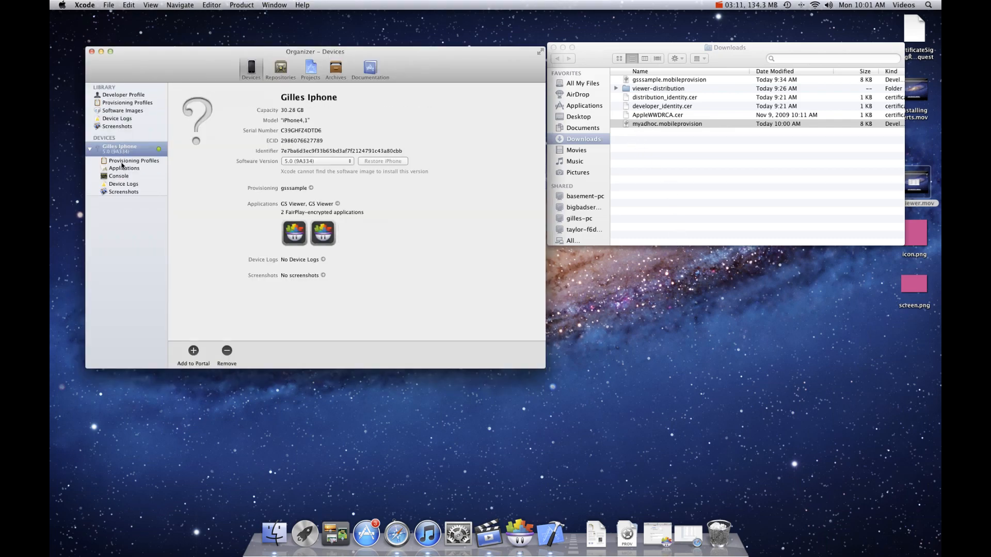
left_click(133, 160)
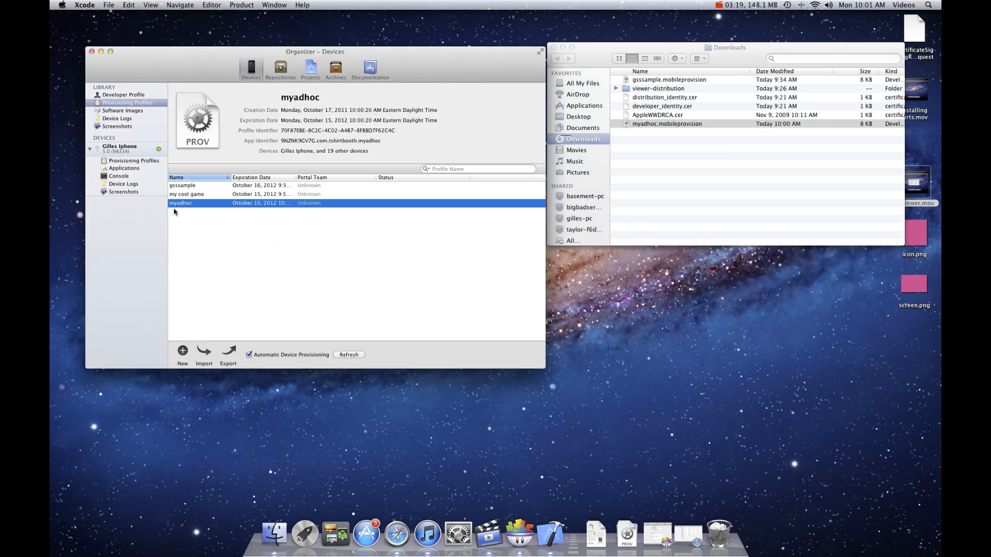
mouse_move(318, 216)
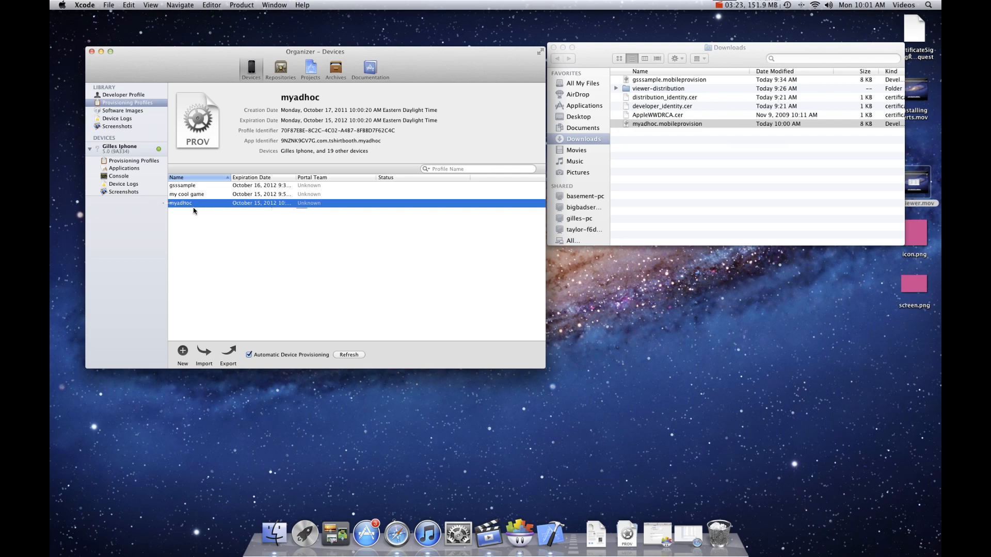
mouse_move(519, 532)
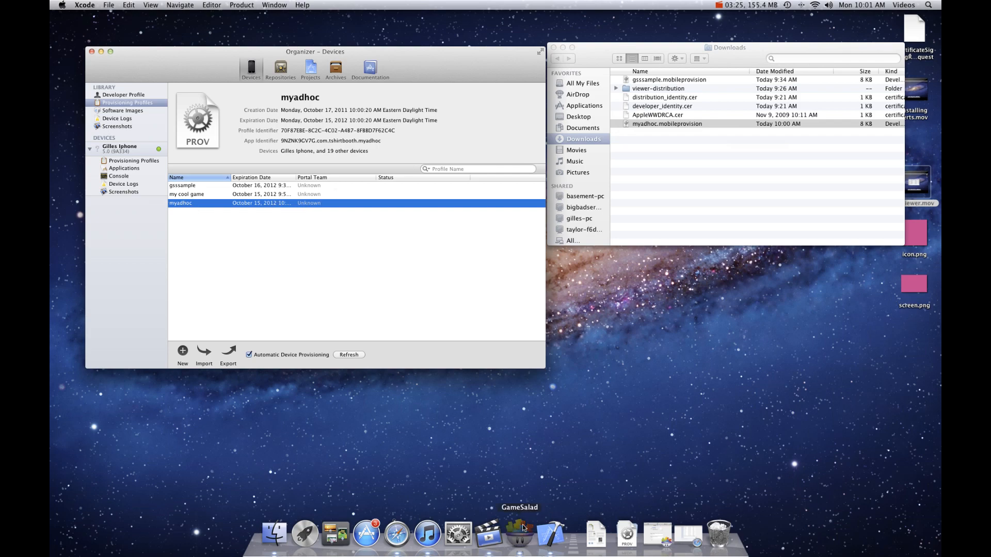
- Begin publishing the GameSalad project as a new iPhone game titled myadhoc
left_click(519, 532)
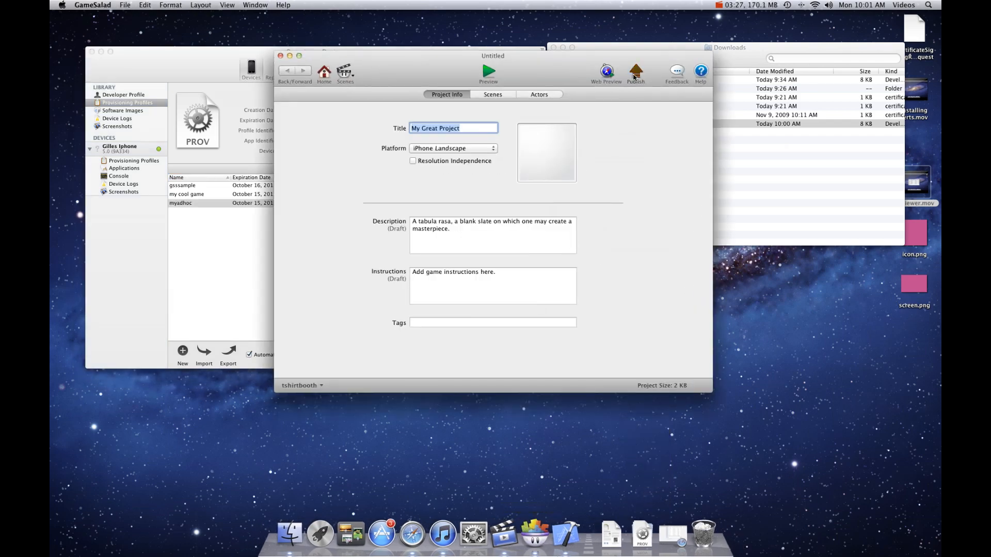
left_click(635, 72)
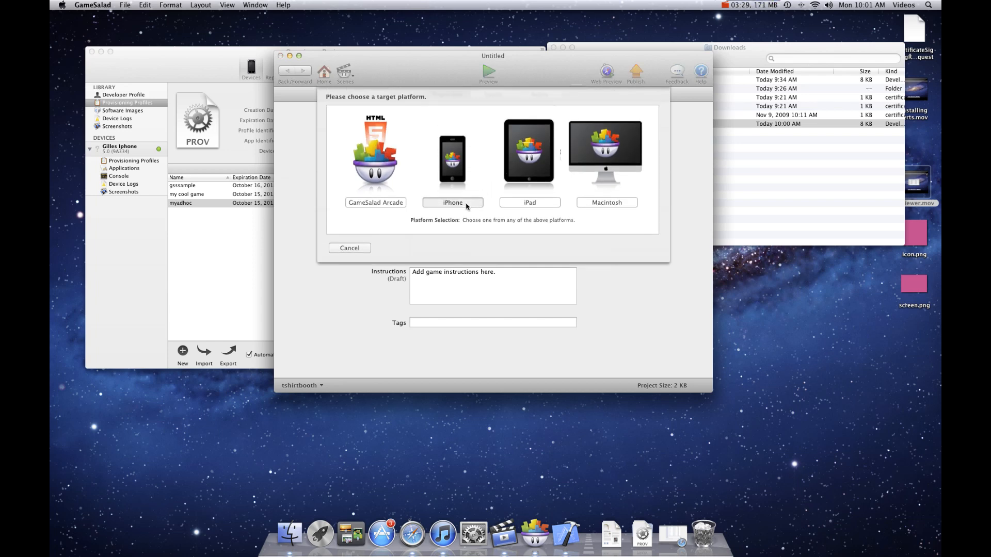
left_click(452, 202)
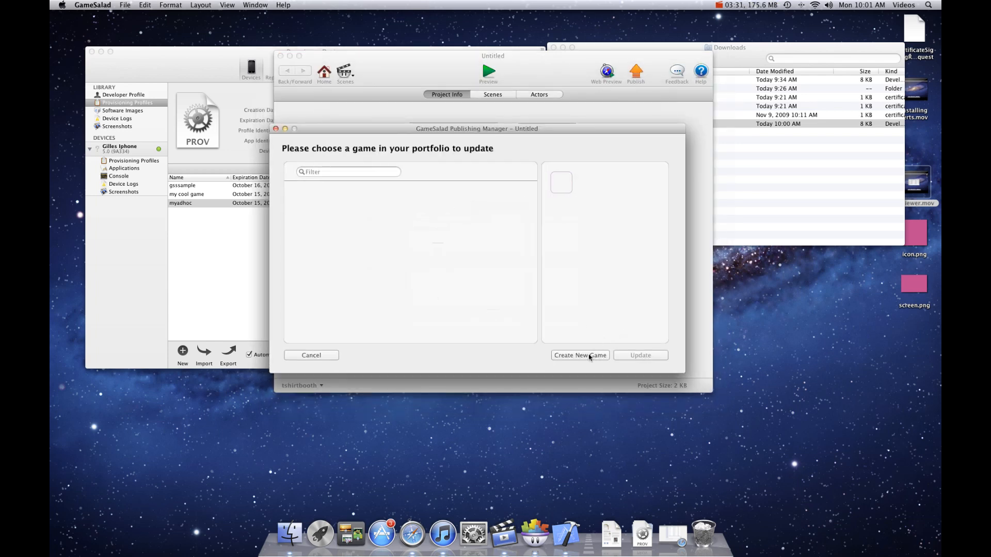
left_click(579, 355)
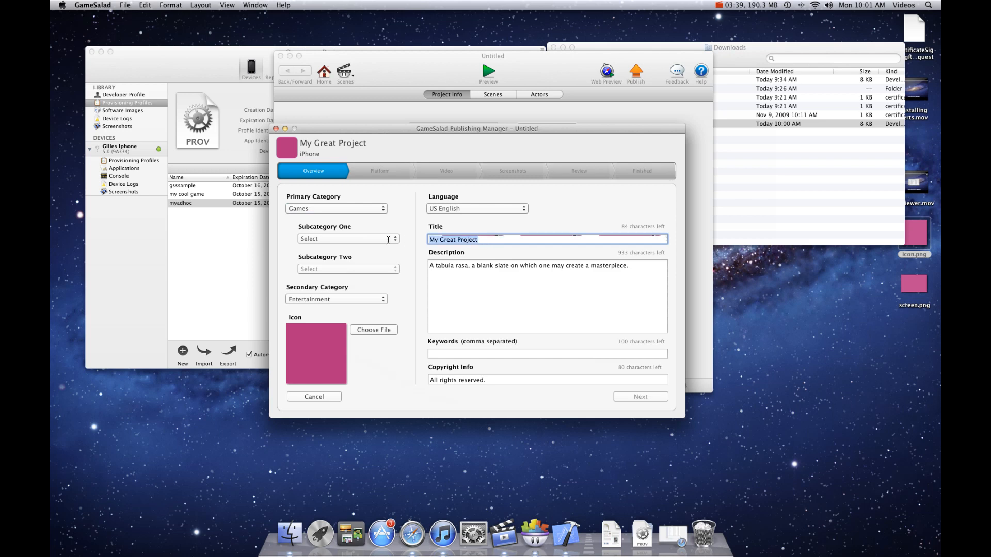
type("myadhoc")
left_click(547, 354)
type("sss")
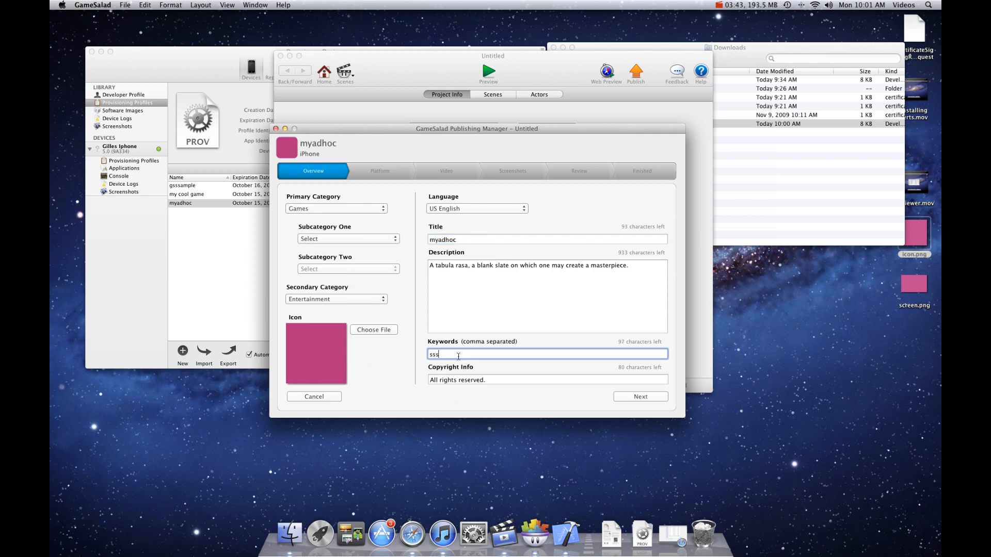
- Keep myadhoc as the provisioning profile and advance past Video and Screenshots to Review
left_click(640, 396)
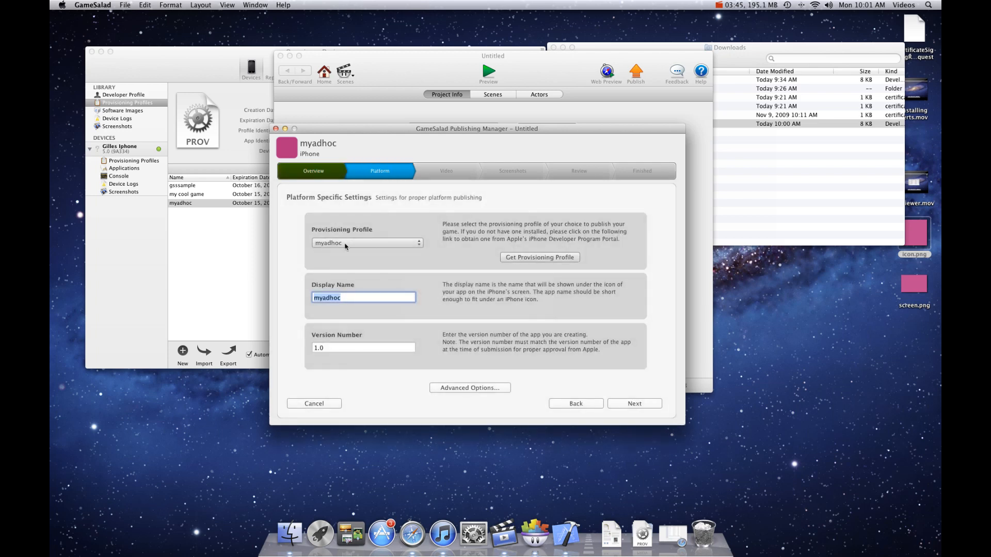
left_click(363, 243)
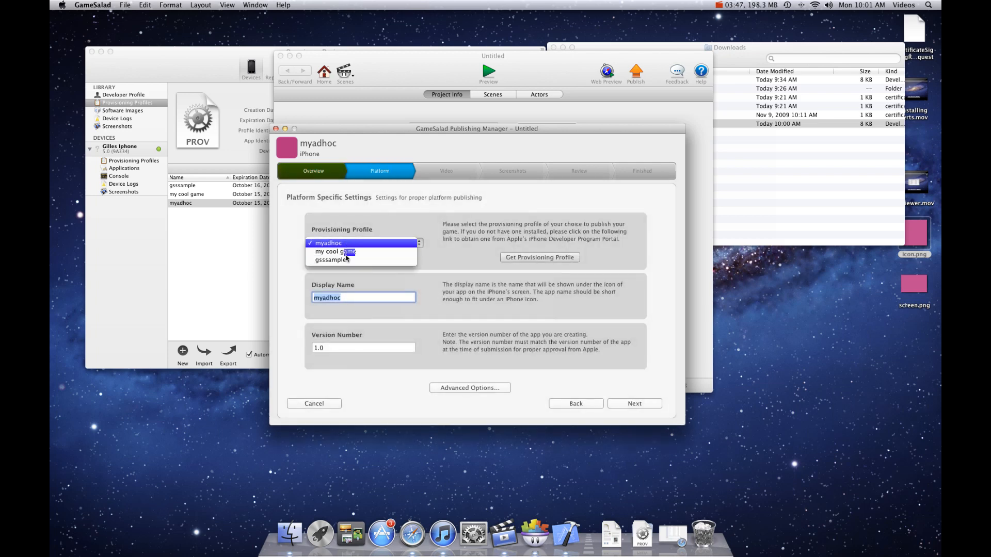
left_click(328, 243)
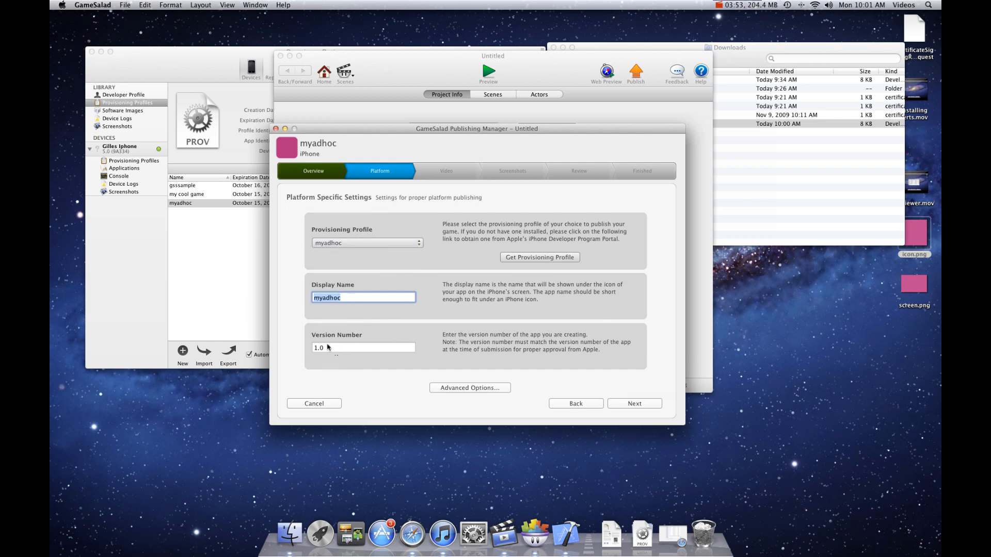
left_click(633, 404)
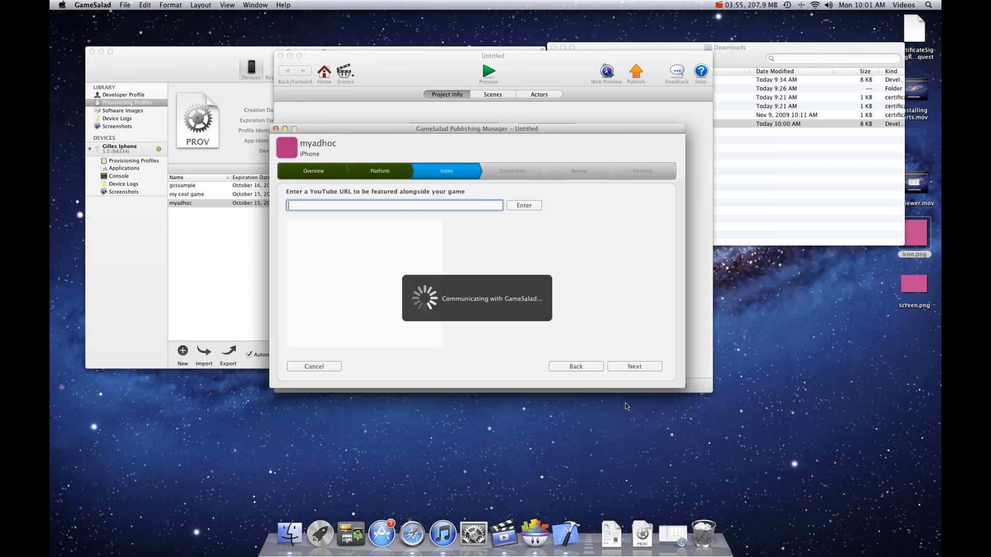
left_click(634, 365)
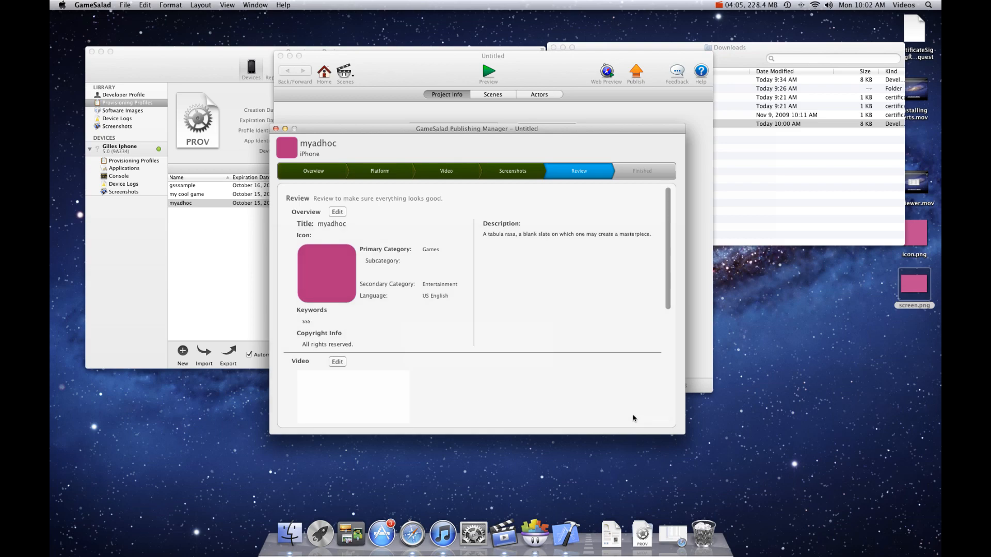
- Agree and upload, dismissing the missing behaviors, images and sounds folder warnings
scroll("down", 3)
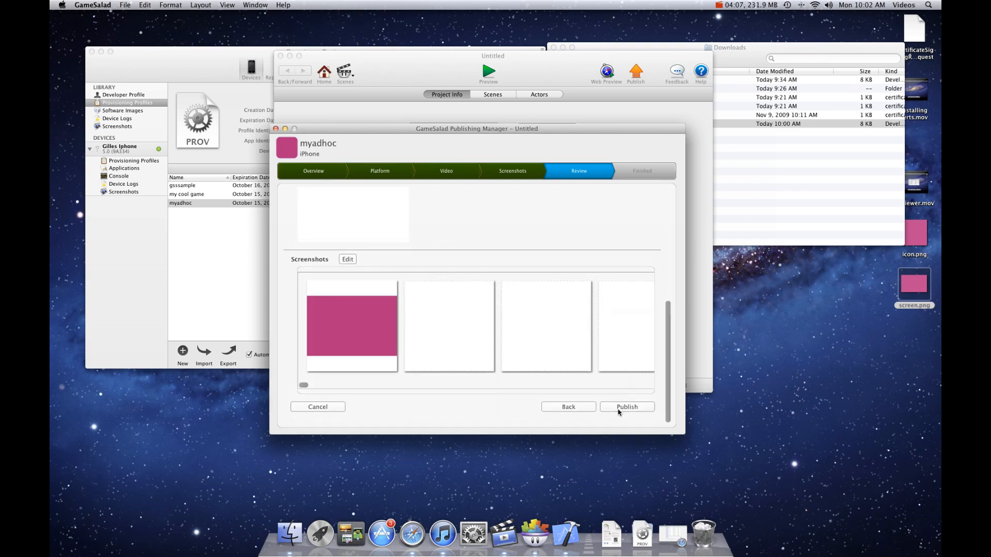
left_click(627, 406)
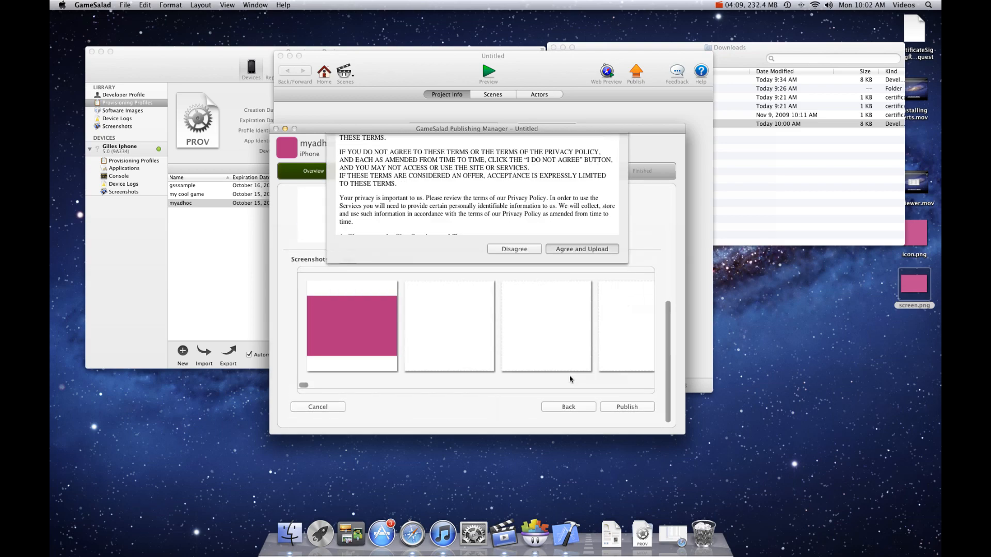
left_click(581, 249)
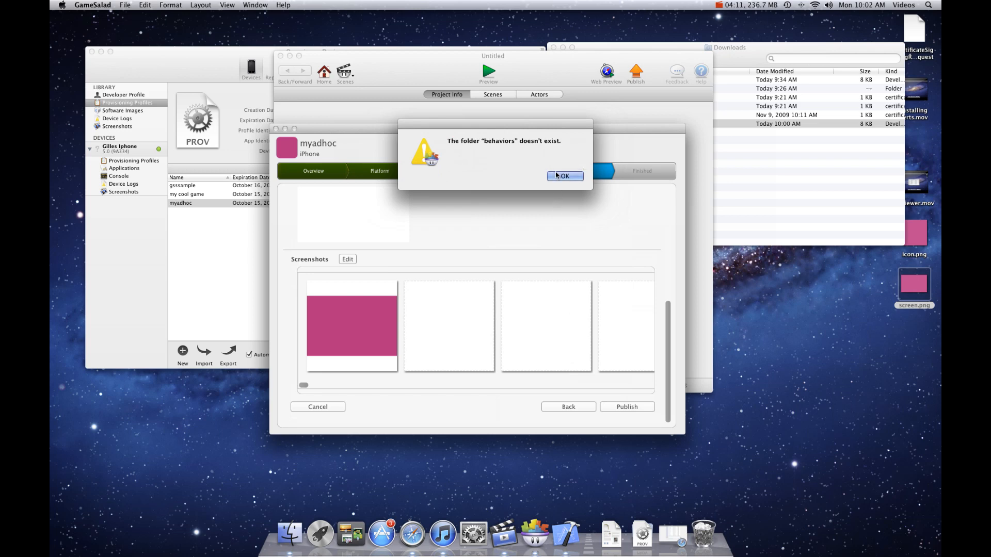
left_click(565, 175)
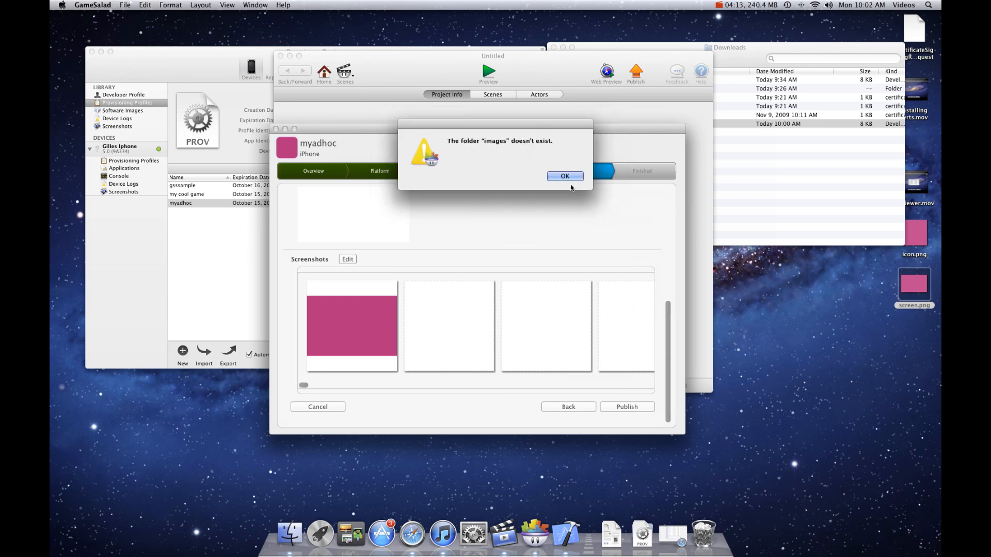
left_click(564, 176)
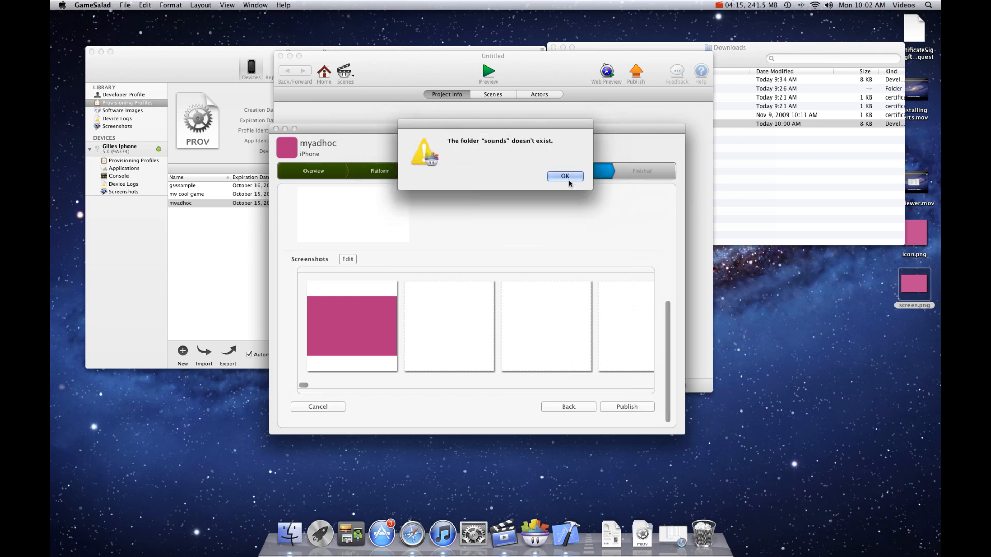
left_click(565, 175)
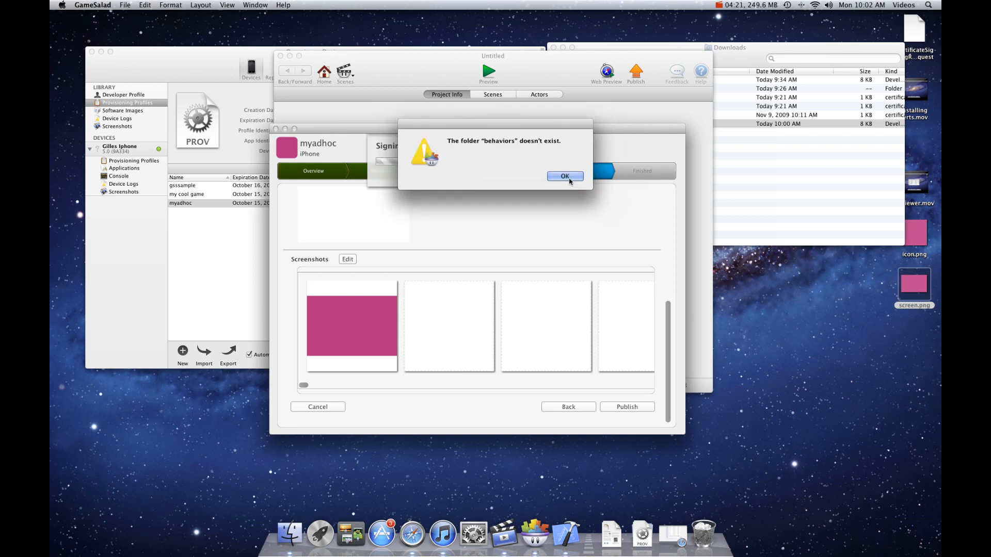
left_click(564, 176)
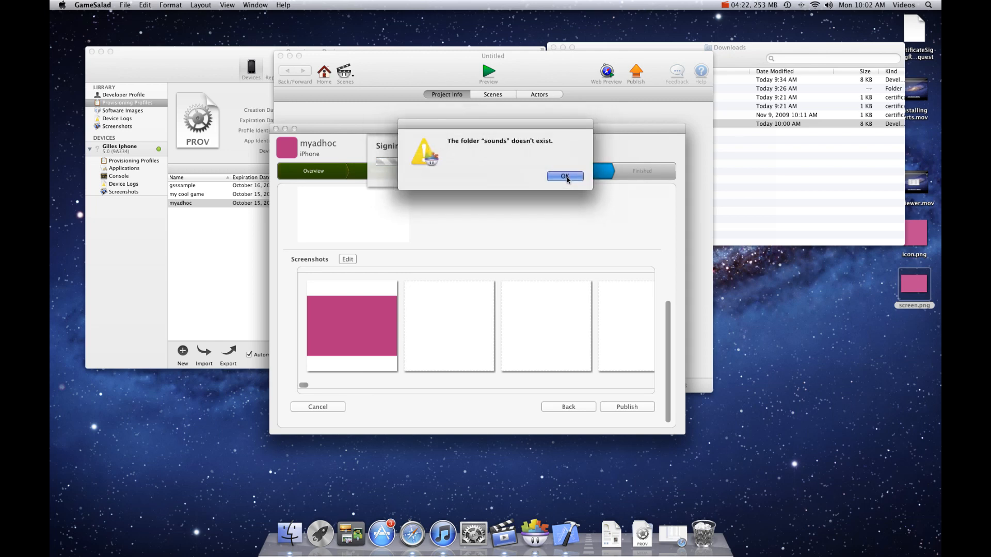
left_click(564, 176)
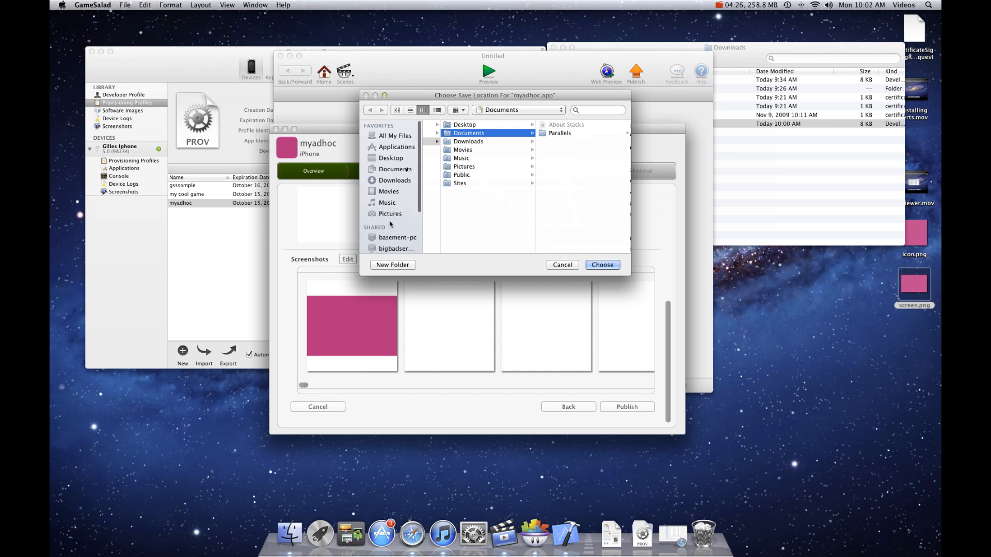
- Save the published myadhoc.app to the Desktop
left_click(390, 157)
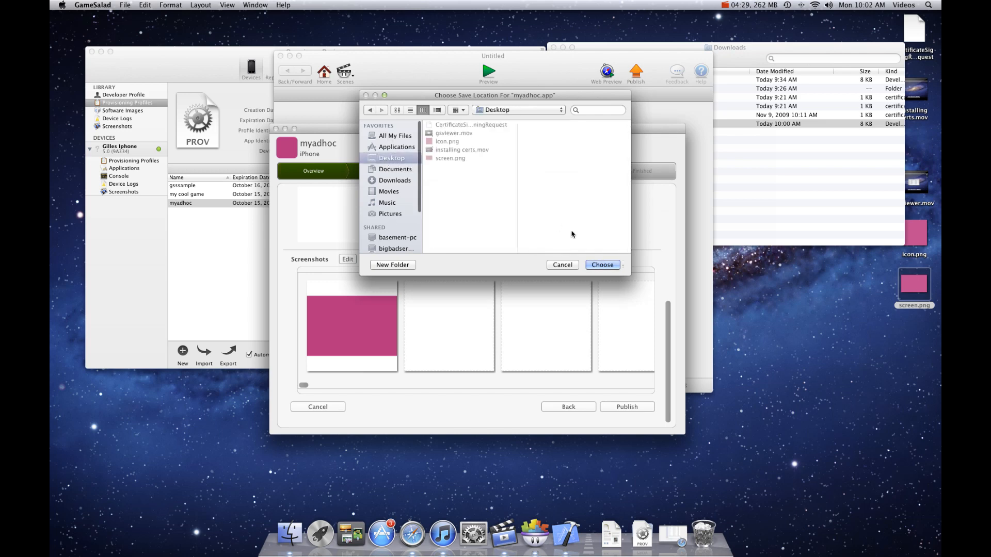
left_click(601, 264)
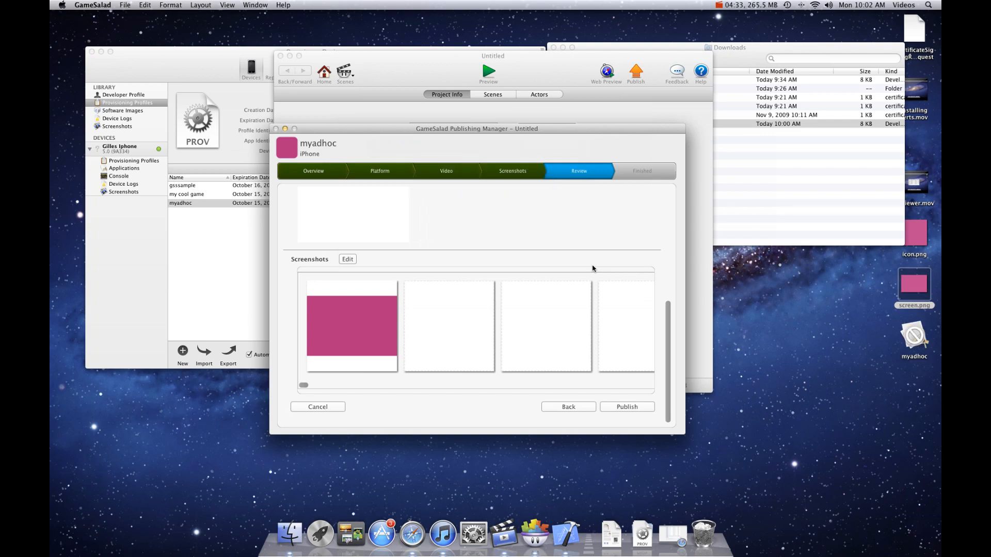
- Quit GameSalad and place myadhoc.app on the desktop beside the Organizer window
left_click(625, 407)
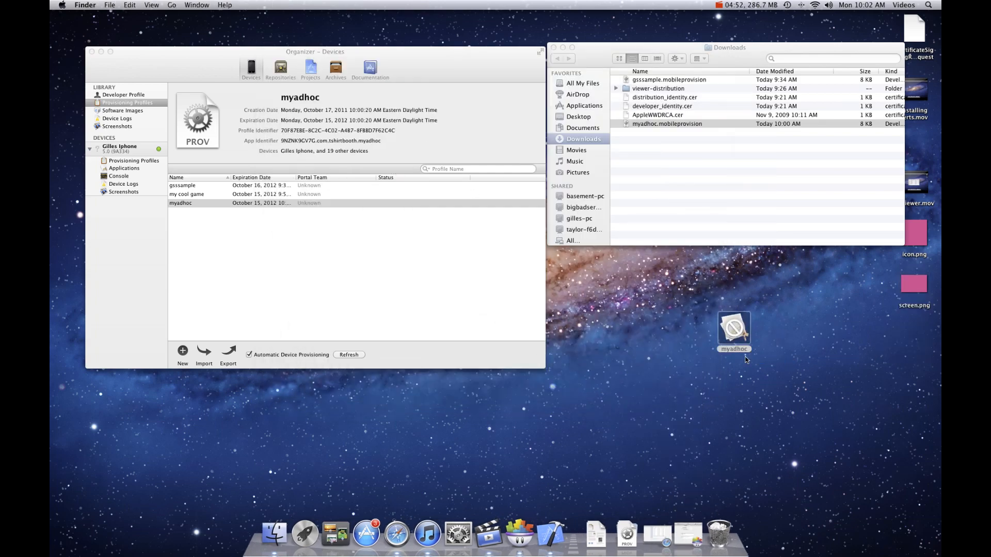
left_click(667, 123)
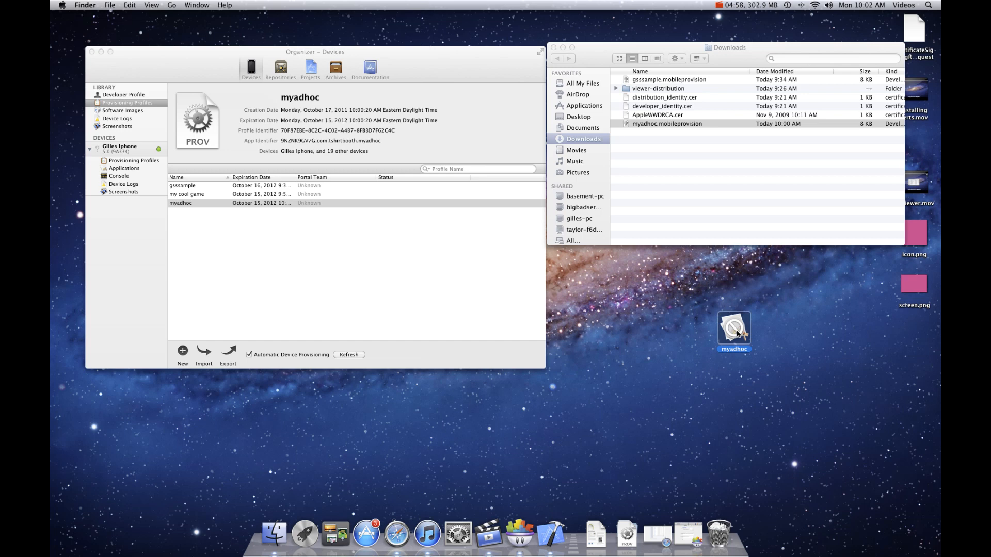
mouse_move(68, 118)
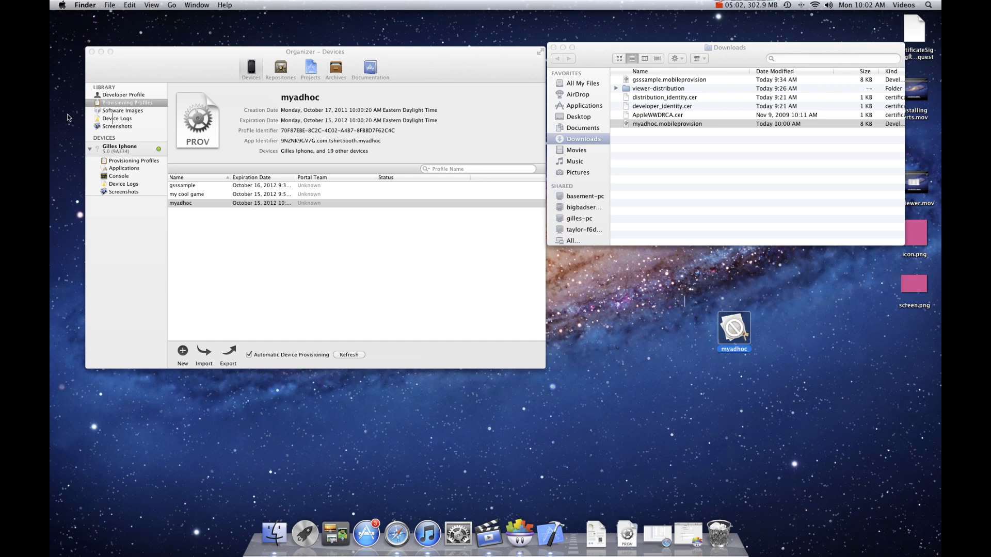
- Show the connected iPhone's Applications list in Organizer, revealing the two GS Viewer 1.0 apps
left_click(120, 149)
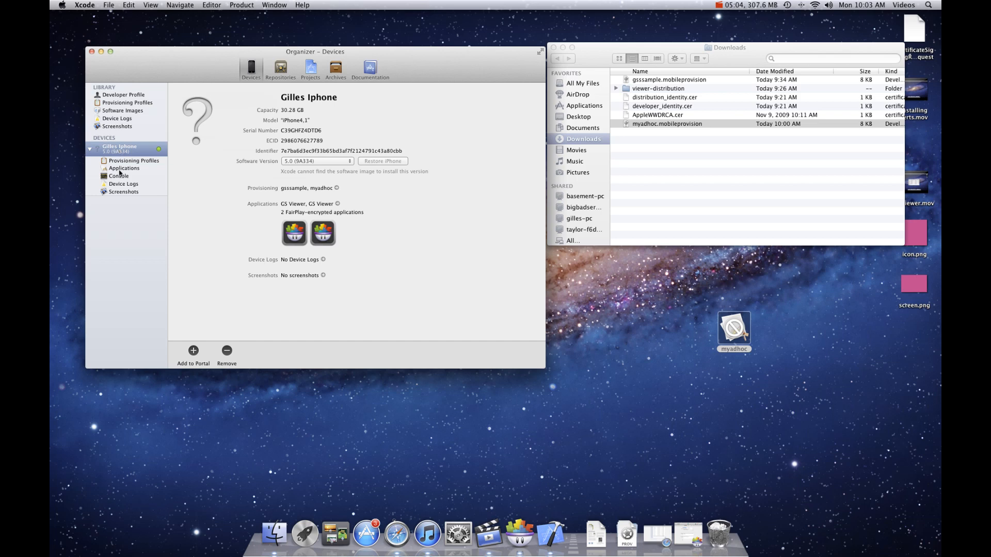
left_click(124, 167)
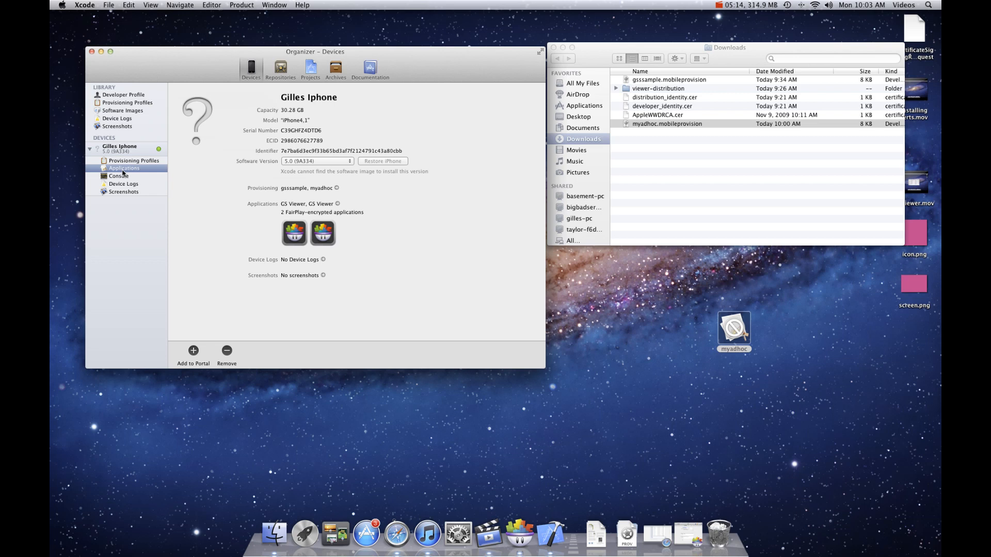
left_click(118, 176)
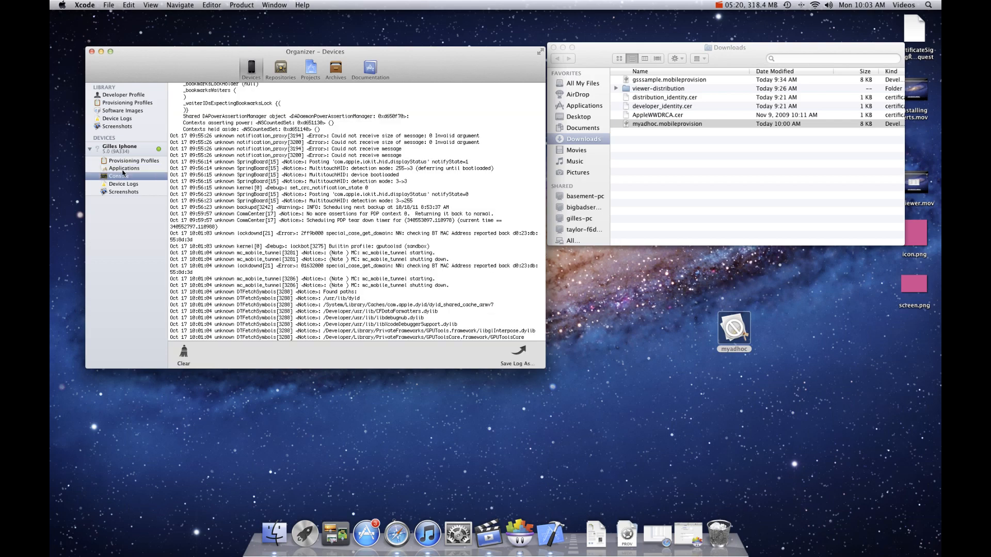
left_click(125, 168)
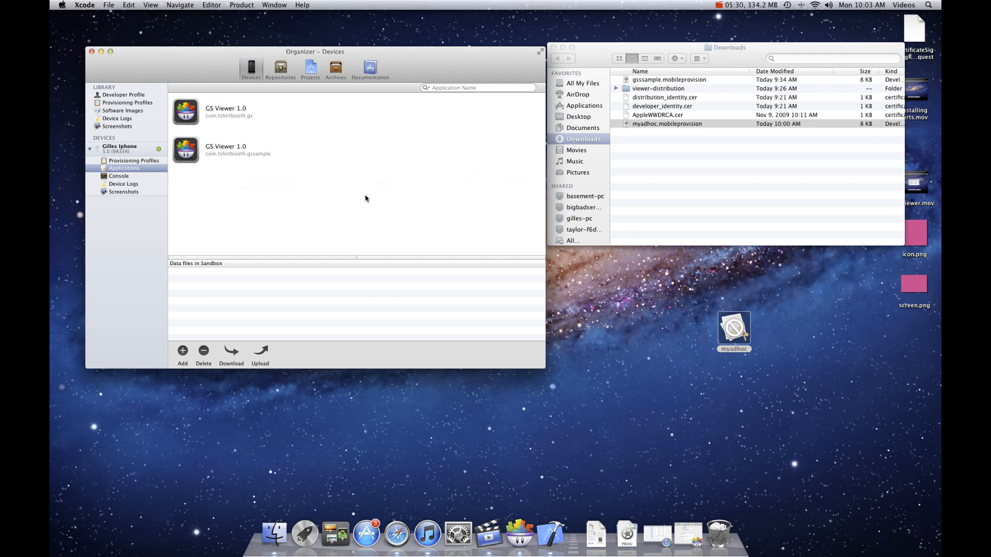
mouse_move(353, 202)
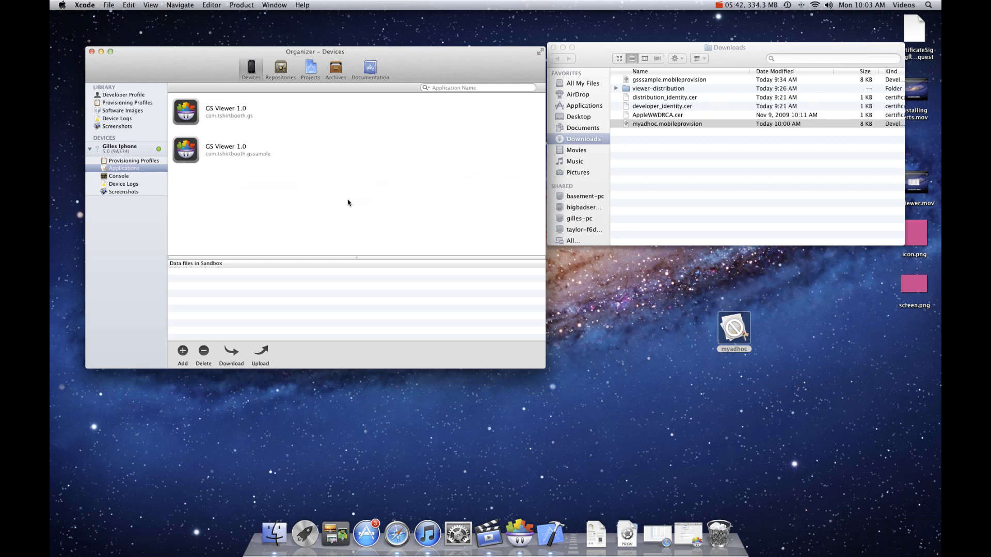
- Install myadhoc.app onto the iPhone so myadhoc 1.0 (com.tshirtbooth.myadhoc) joins its Applications
left_click(348, 112)
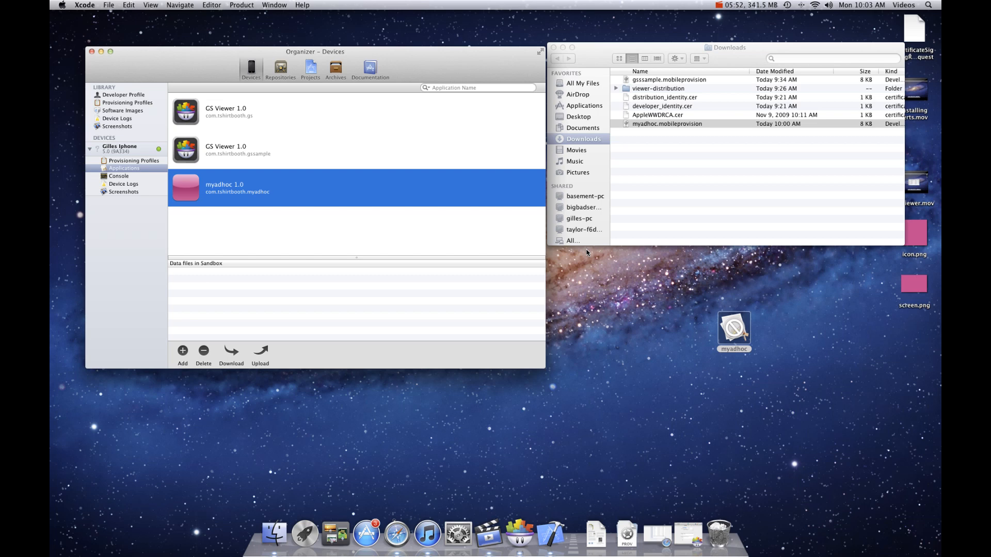
mouse_move(632, 273)
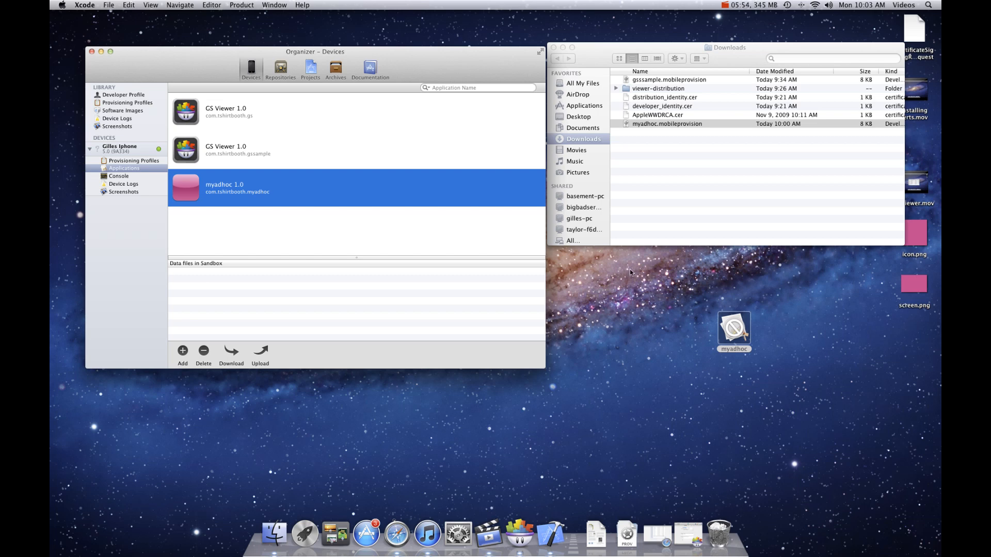
mouse_move(291, 192)
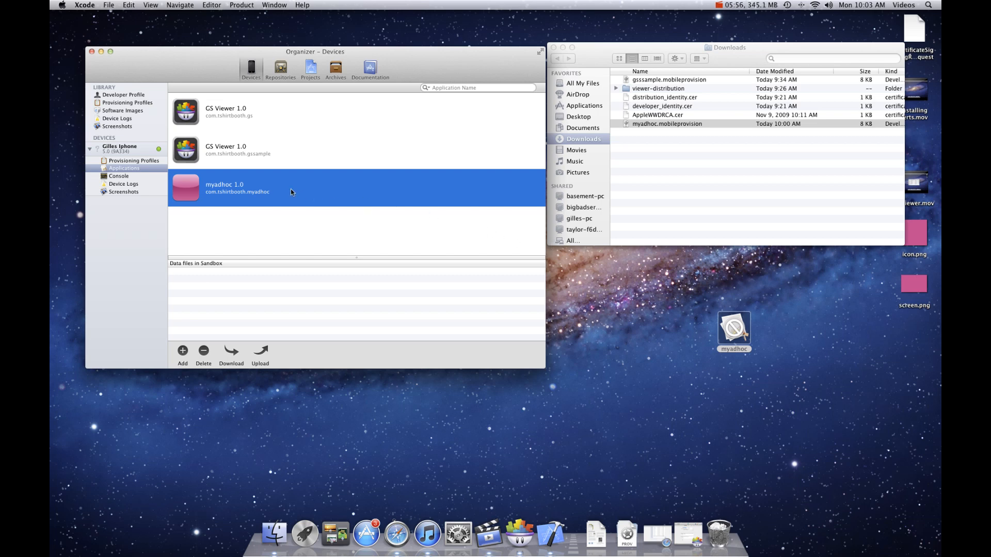
mouse_move(265, 214)
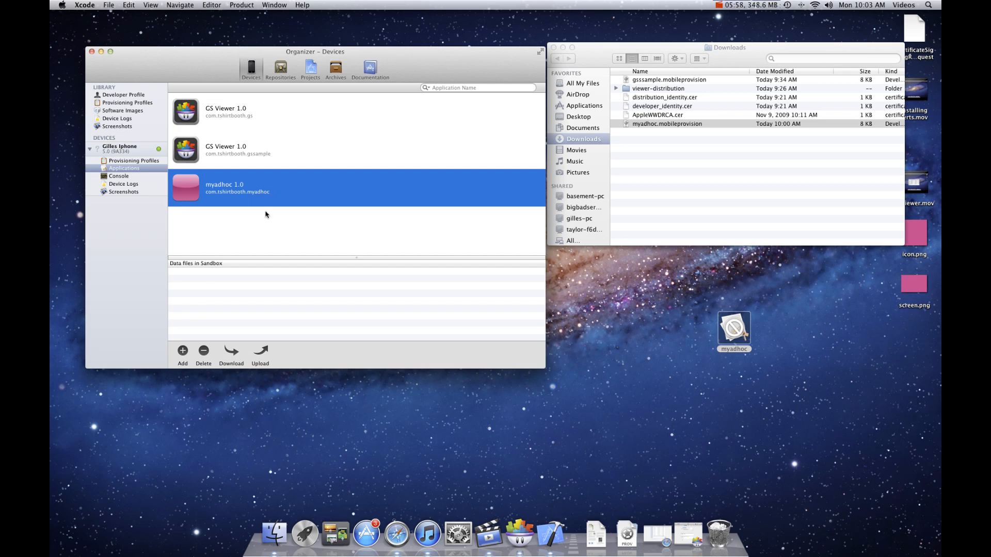
left_click(204, 350)
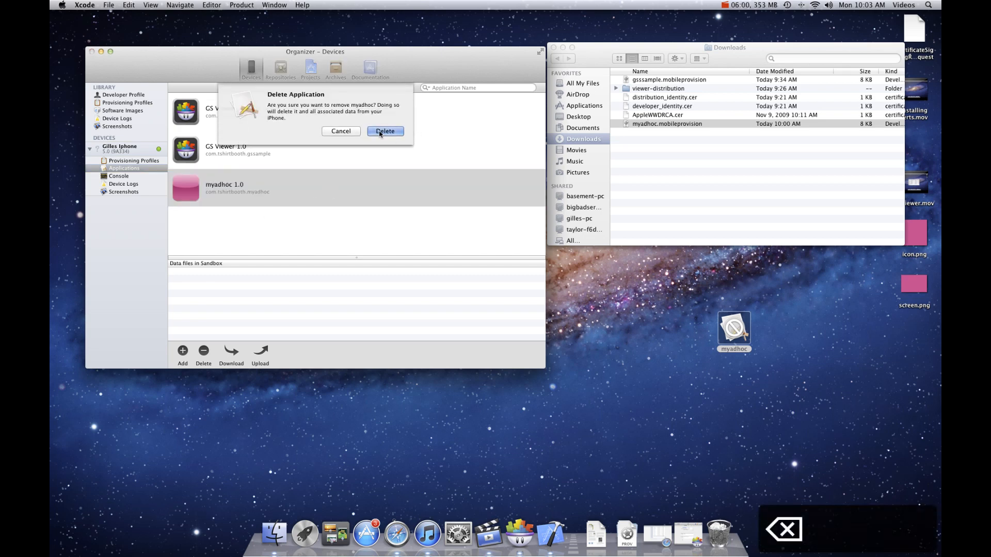
left_click(384, 131)
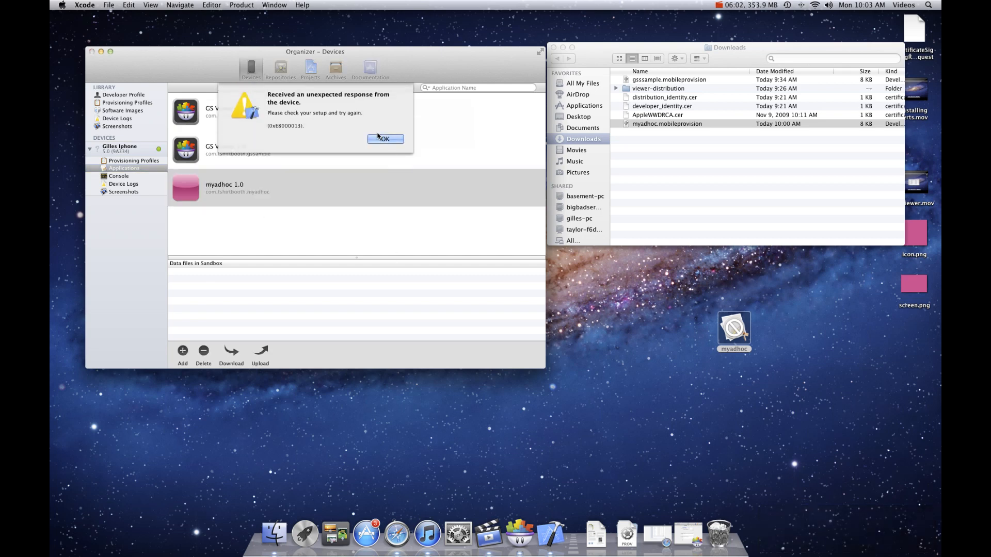
left_click(384, 140)
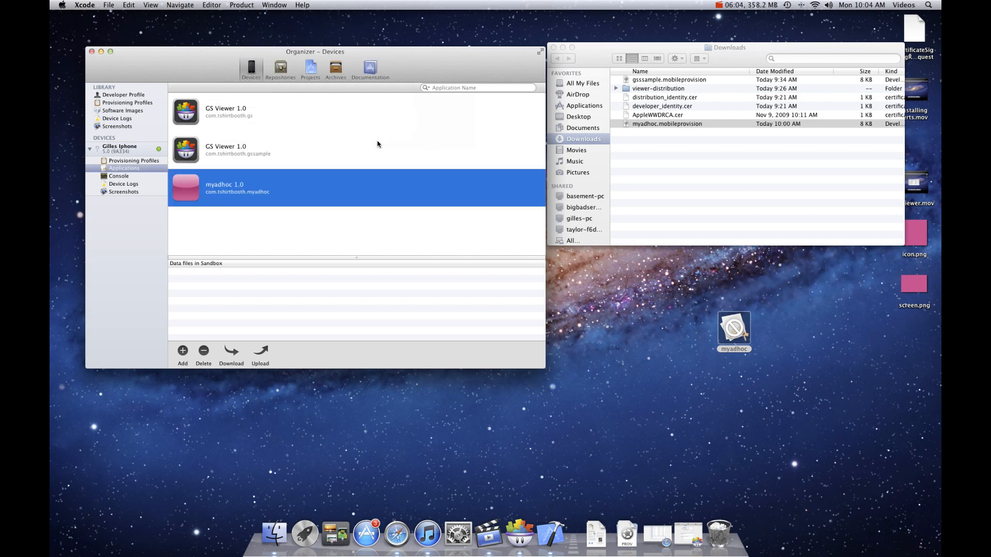
mouse_move(347, 183)
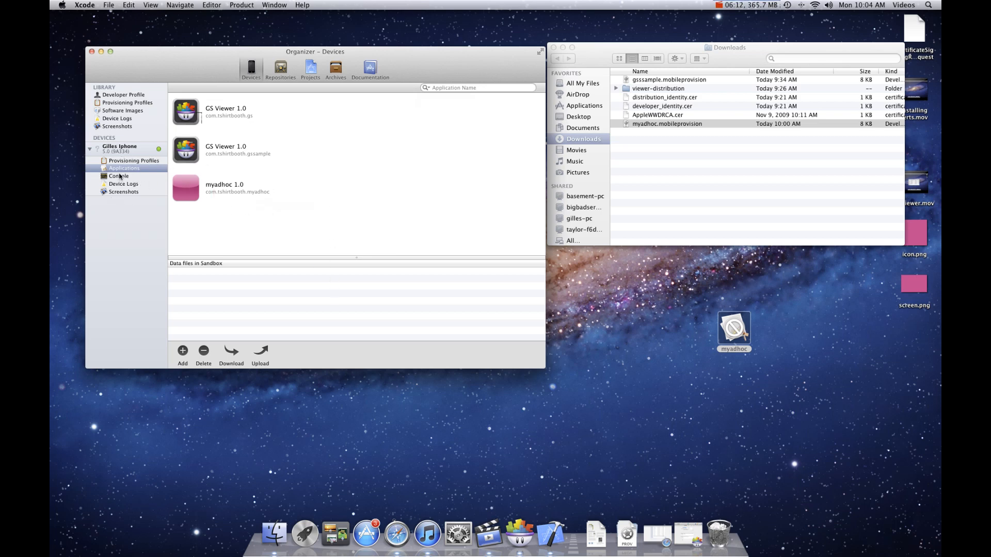
left_click(133, 160)
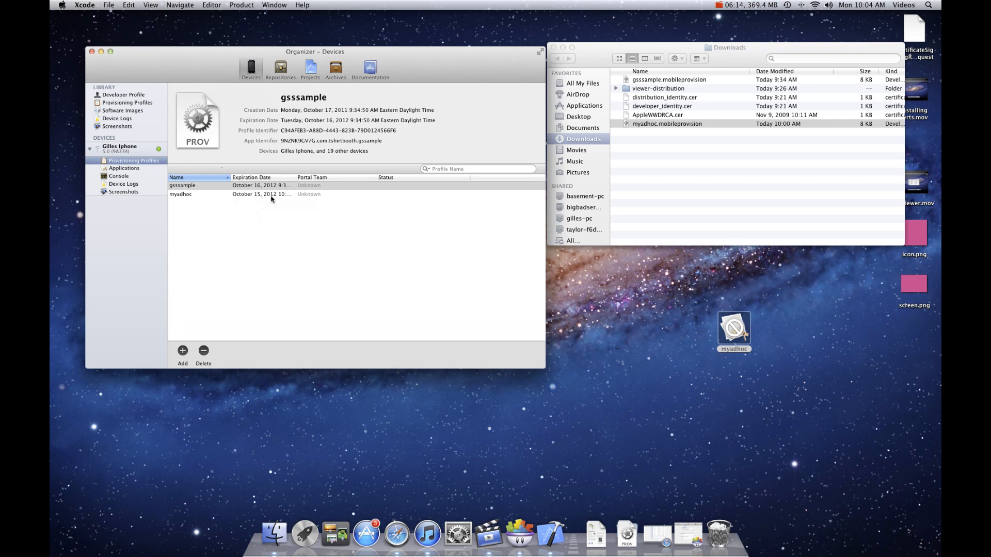
left_click(124, 168)
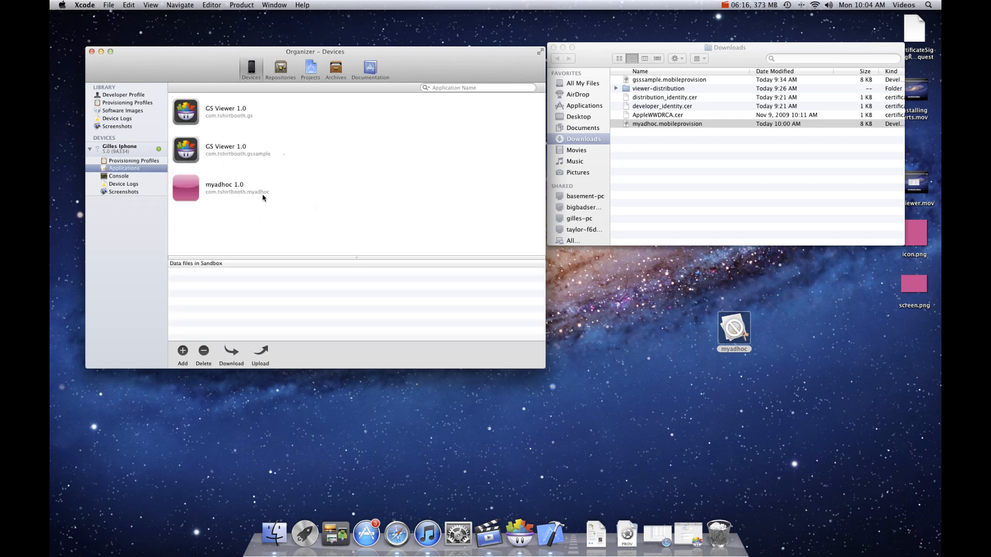
mouse_move(277, 184)
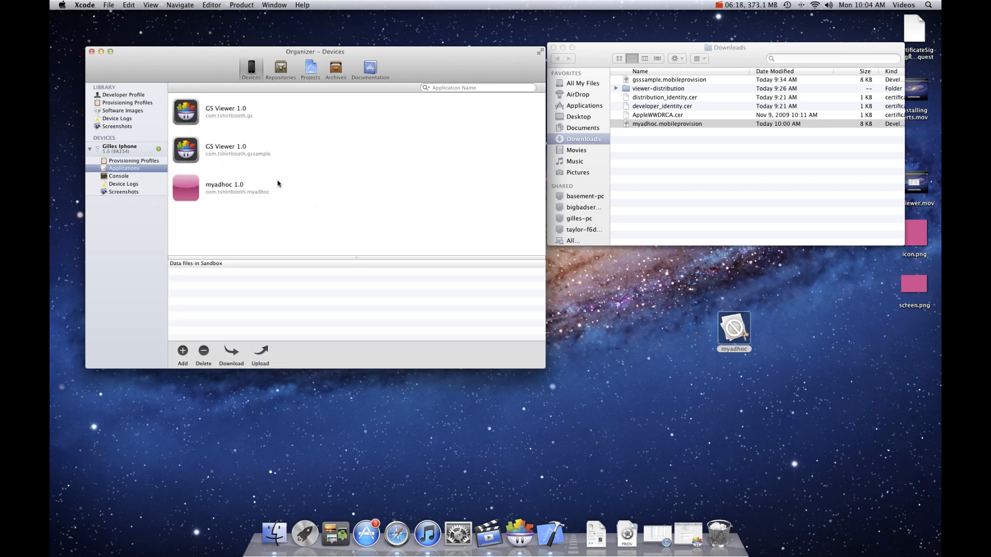
mouse_move(342, 173)
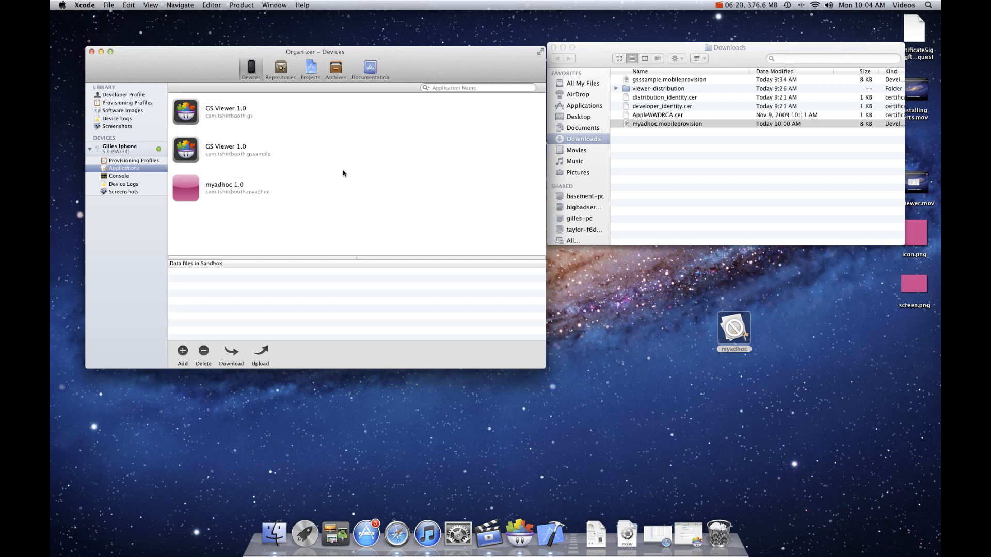